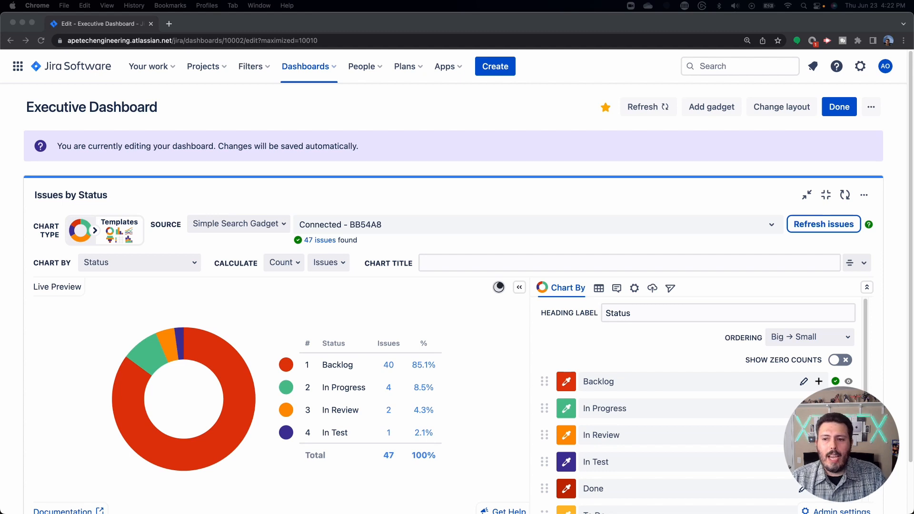
{"action": "mouse_move", "coordinate": [827, 194]}
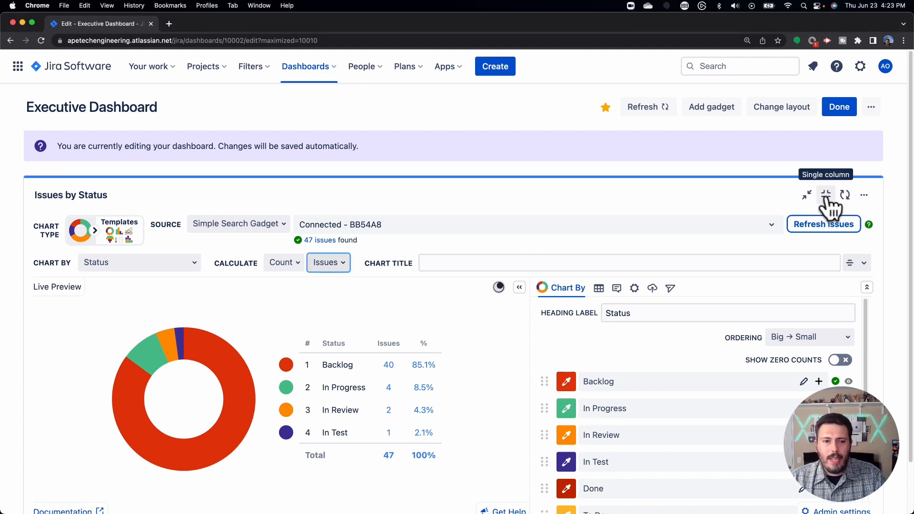
Open the gadget's configuration and review the chart type and data source choices.
{"action": "left_click", "coordinate": [864, 194]}
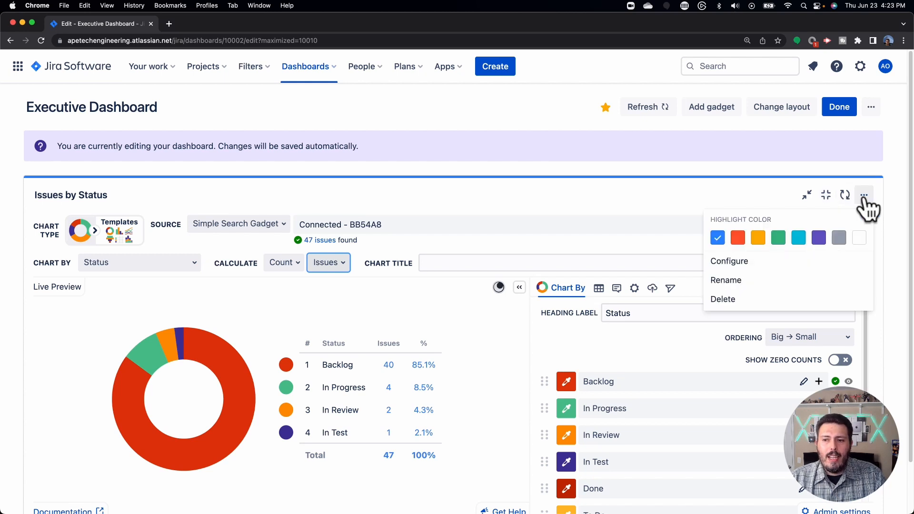
{"action": "mouse_move", "coordinate": [752, 261]}
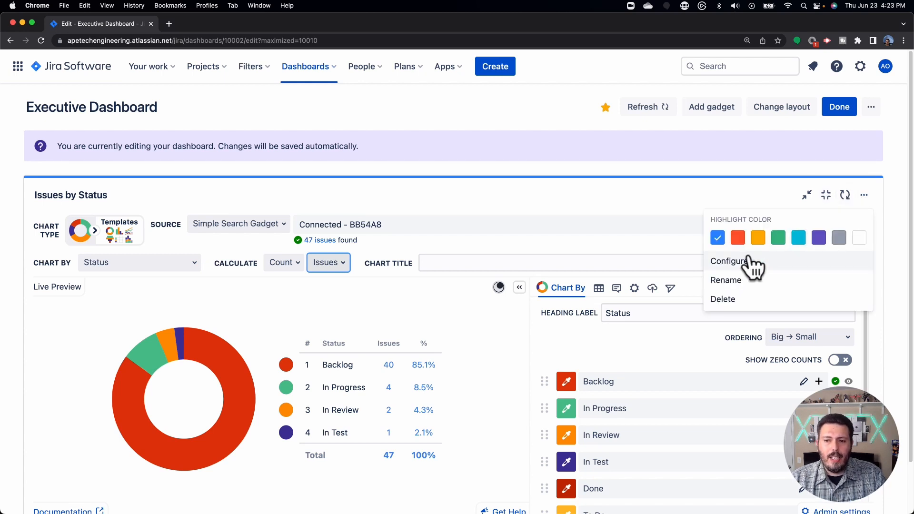
{"action": "left_click", "coordinate": [563, 203]}
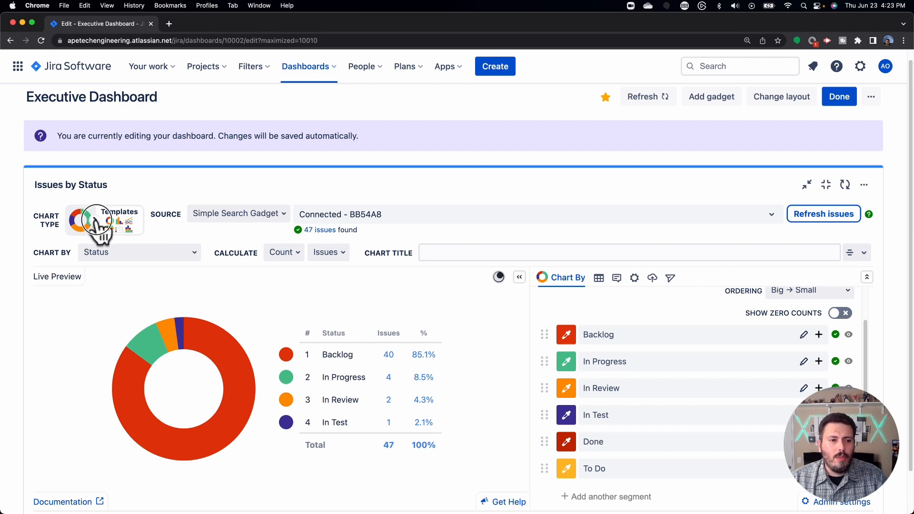
{"action": "left_click", "coordinate": [80, 220]}
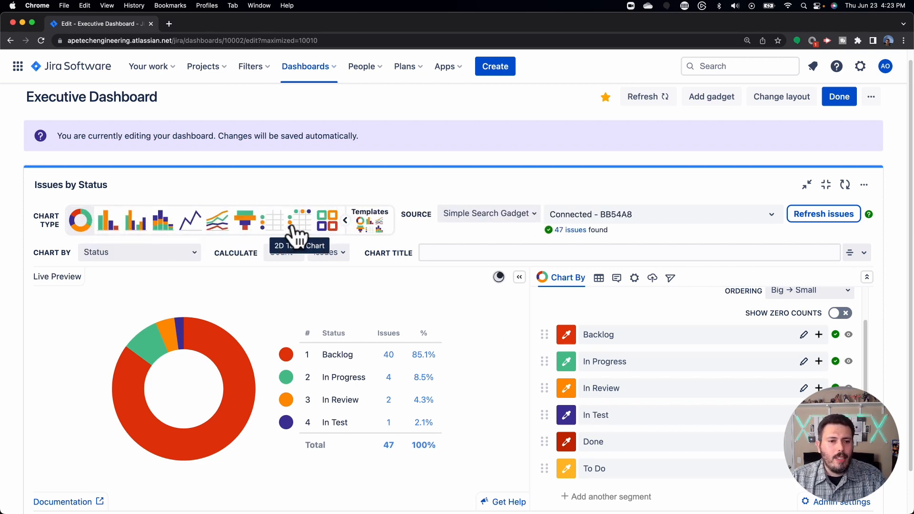
{"action": "mouse_move", "coordinate": [207, 195]}
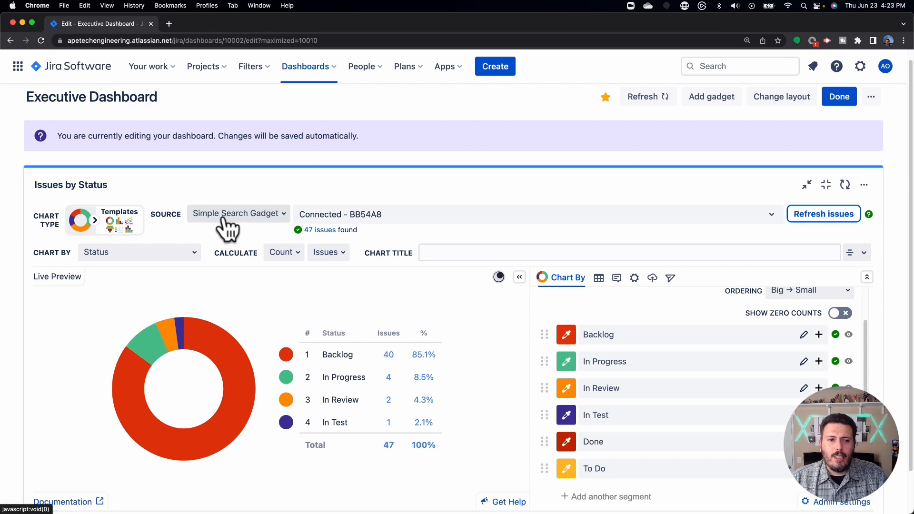
{"action": "left_click", "coordinate": [236, 213]}
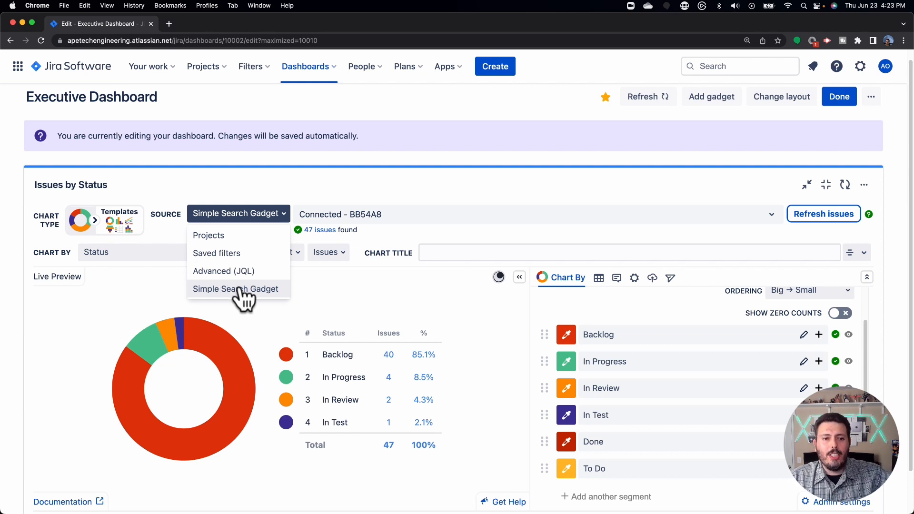
{"action": "mouse_move", "coordinate": [243, 274]}
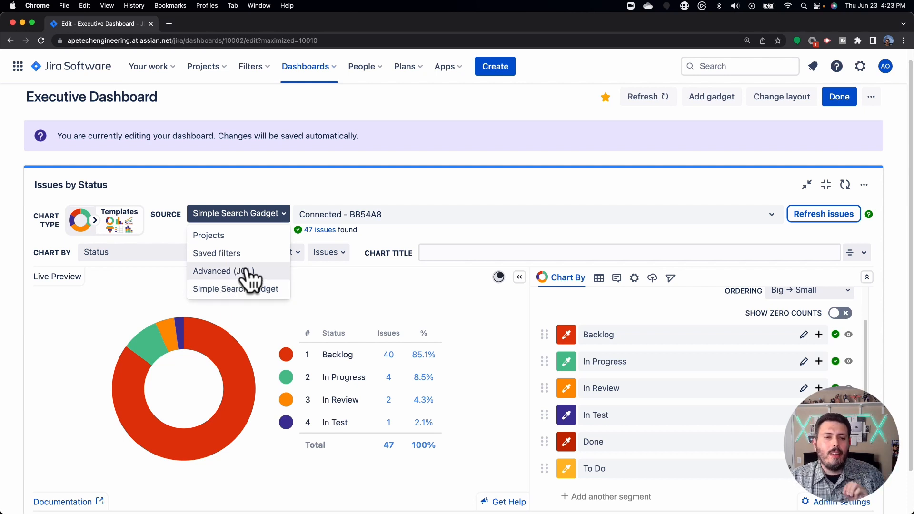
{"action": "mouse_move", "coordinate": [252, 245]}
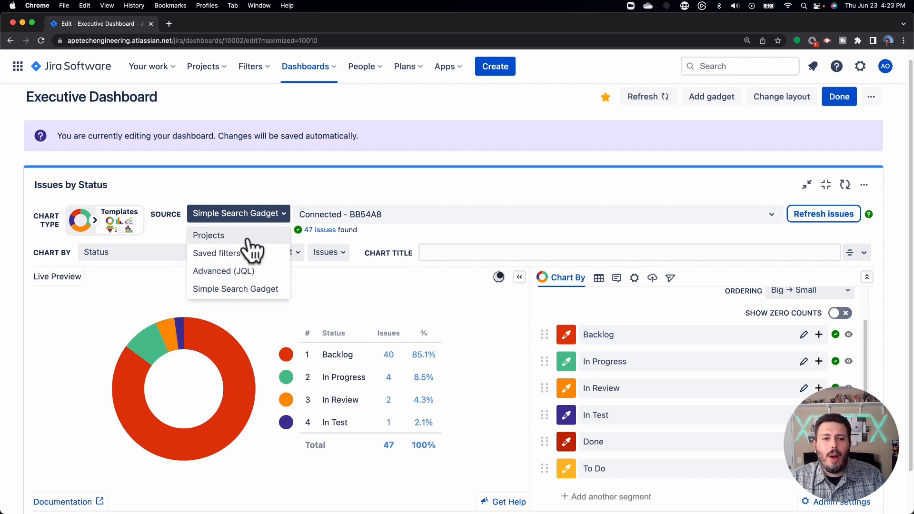
{"action": "mouse_move", "coordinate": [250, 274]}
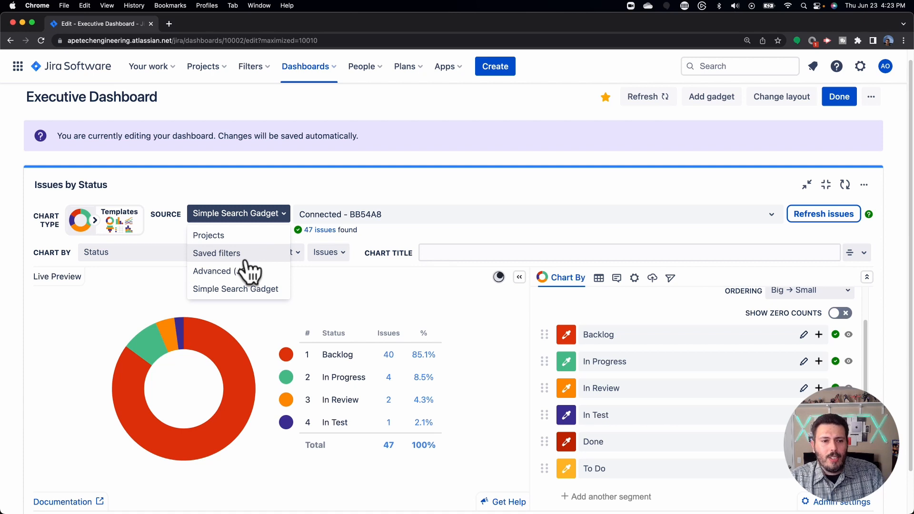
{"action": "mouse_move", "coordinate": [233, 269]}
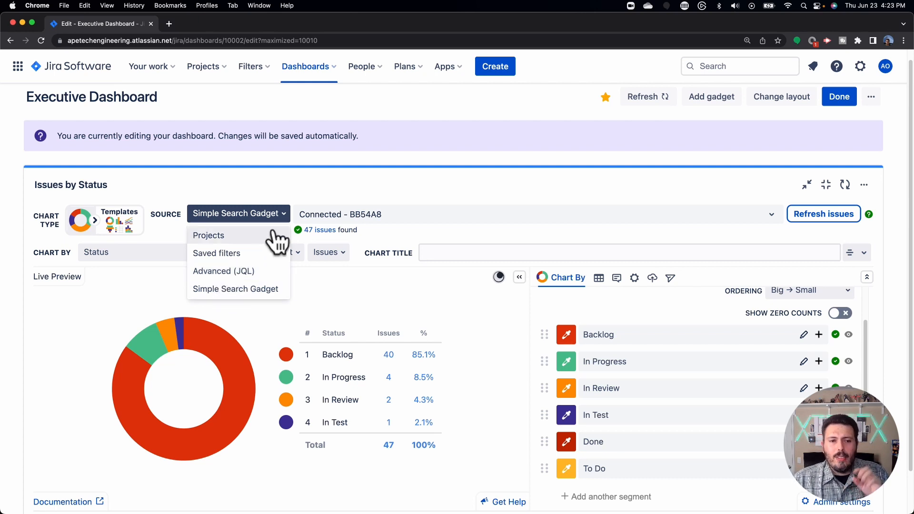
{"action": "mouse_move", "coordinate": [396, 228]}
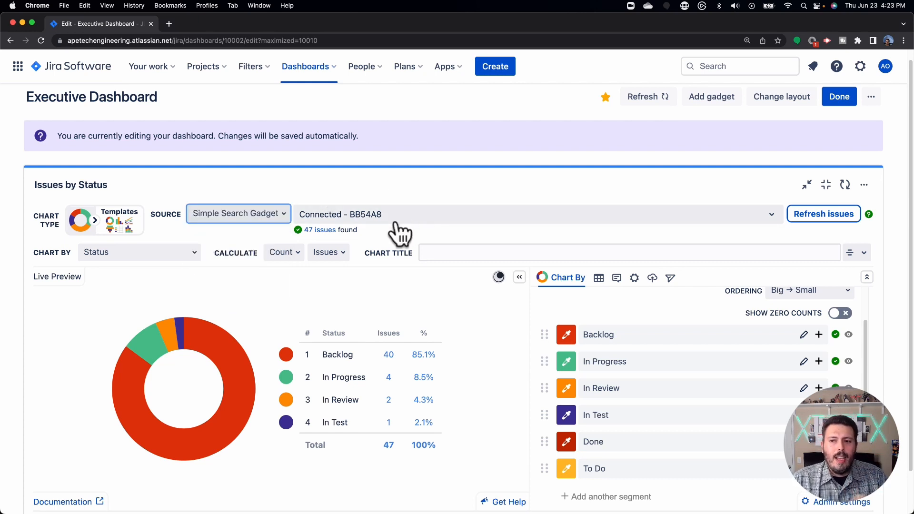
{"action": "mouse_move", "coordinate": [61, 266]}
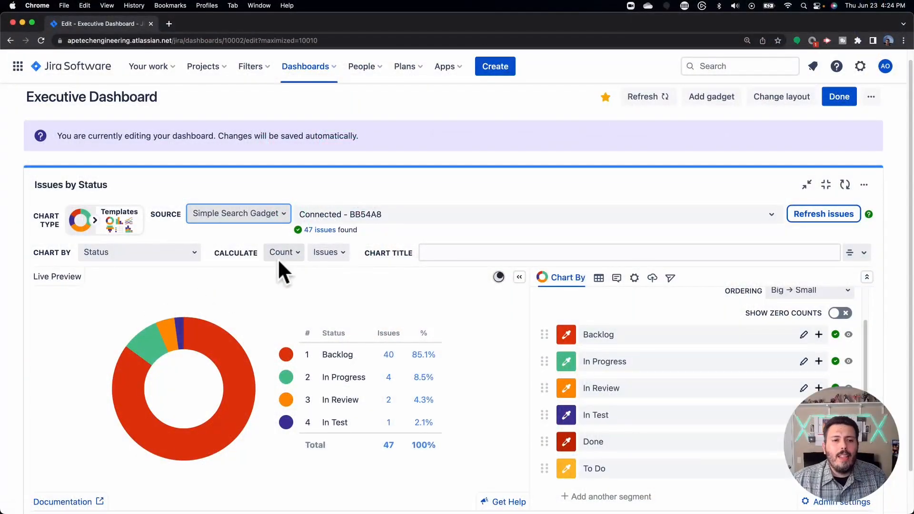
{"action": "mouse_move", "coordinate": [281, 273]}
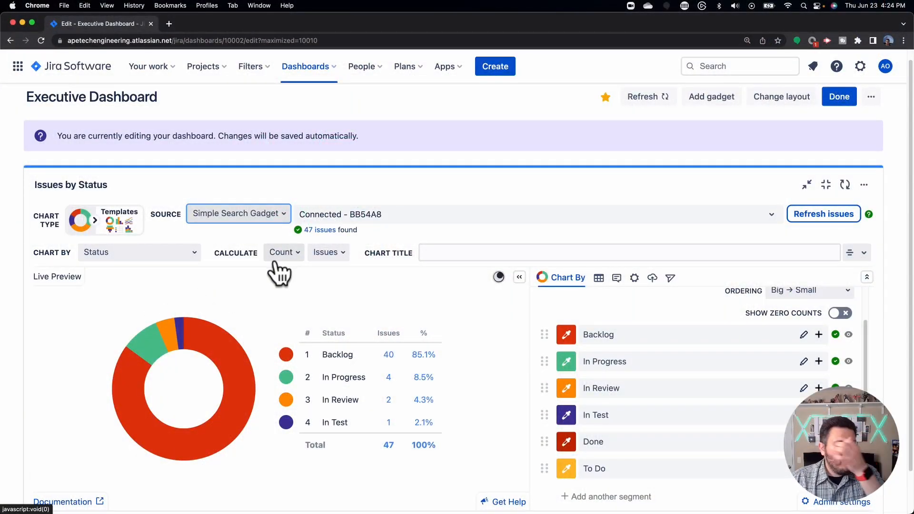
{"action": "mouse_move", "coordinate": [300, 259]}
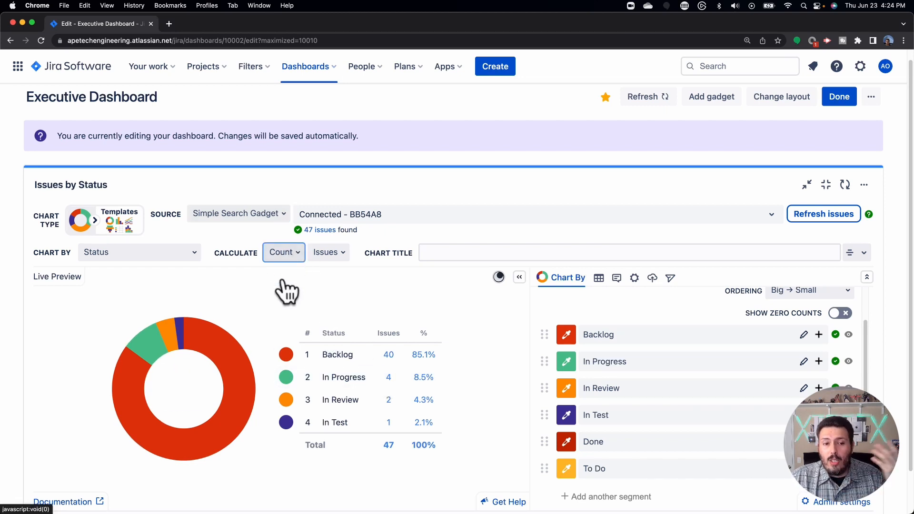
Review the calculation and field-to-count choices, entering 'All issues'.
{"action": "left_click", "coordinate": [284, 251]}
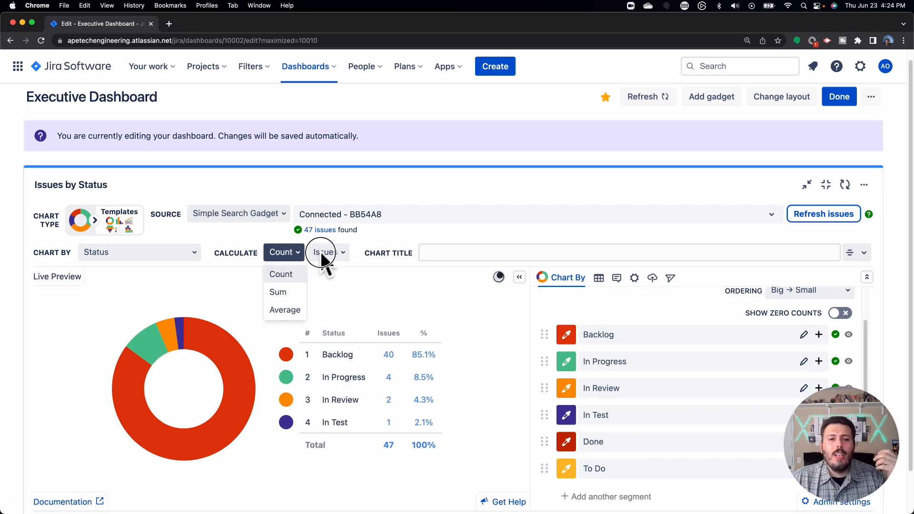
{"action": "left_click", "coordinate": [327, 252]}
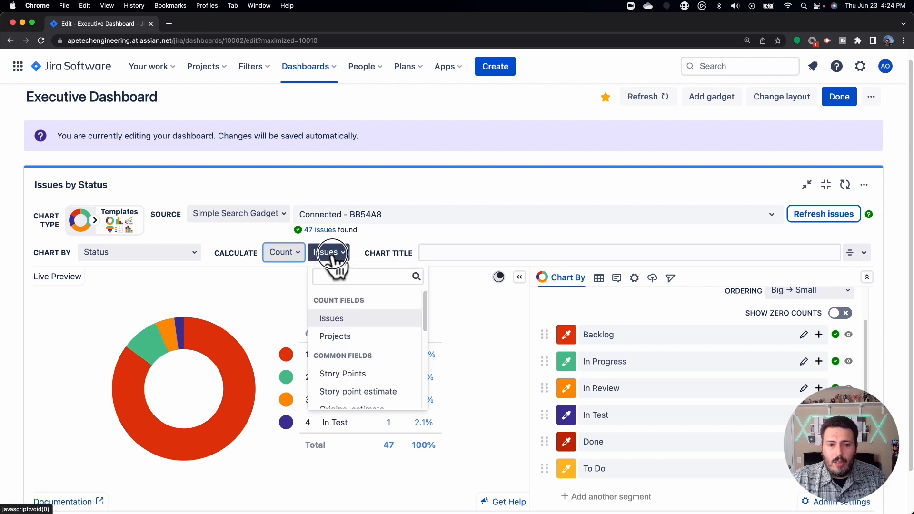
{"action": "mouse_move", "coordinate": [344, 318]}
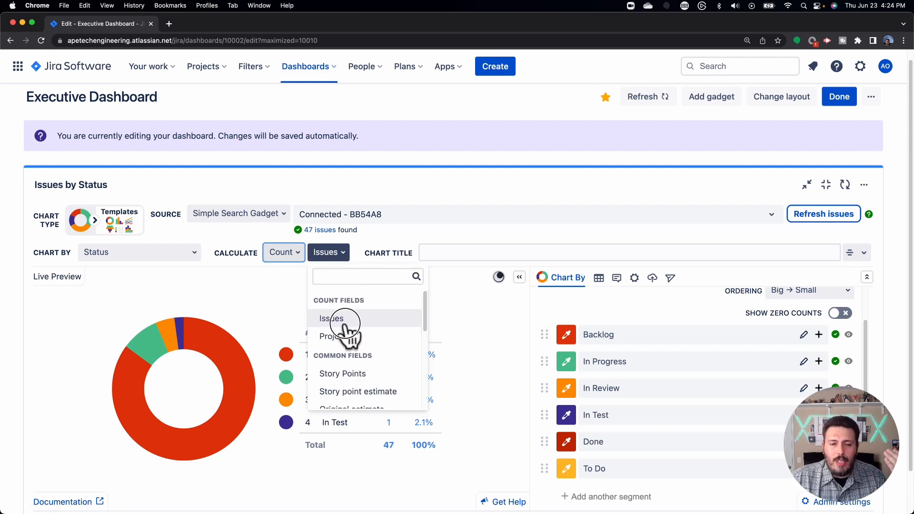
{"action": "mouse_move", "coordinate": [385, 362]}
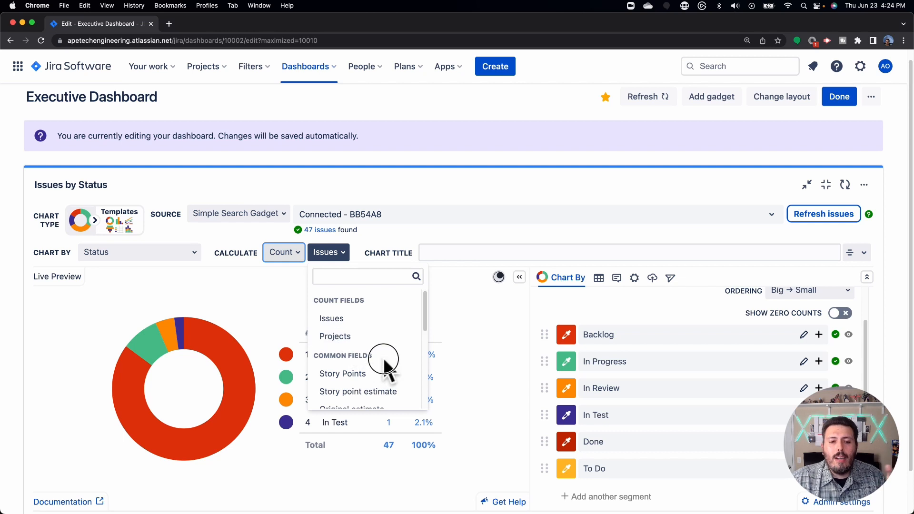
{"action": "scroll", "scroll_direction": "down", "scroll_amount": 3}
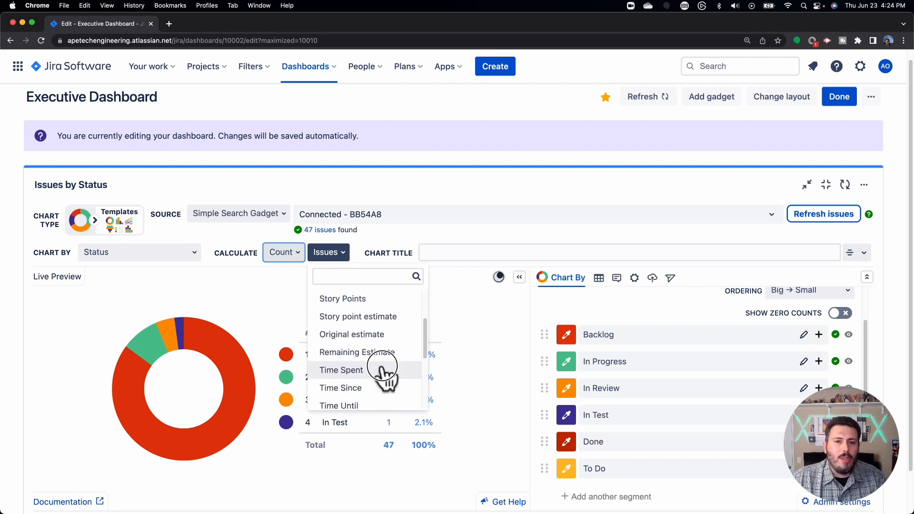
{"action": "scroll", "scroll_direction": "down", "scroll_amount": 3}
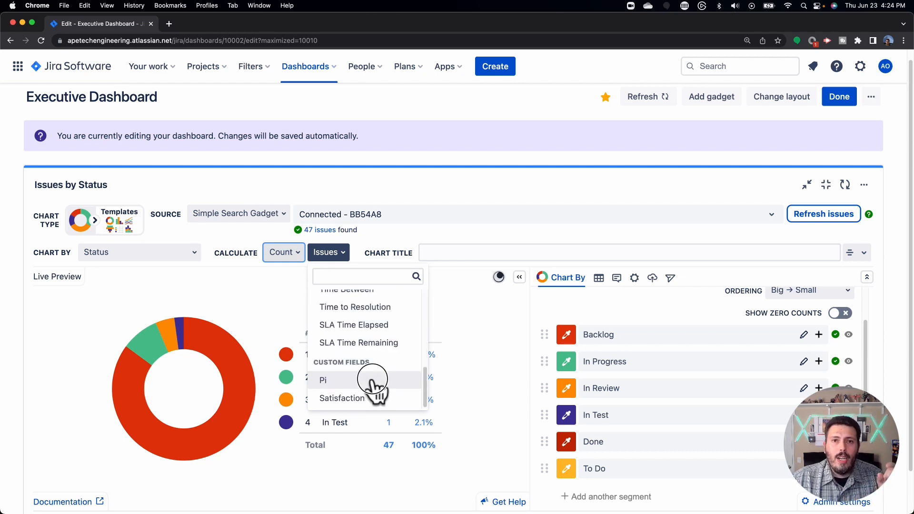
{"action": "mouse_move", "coordinate": [373, 367]}
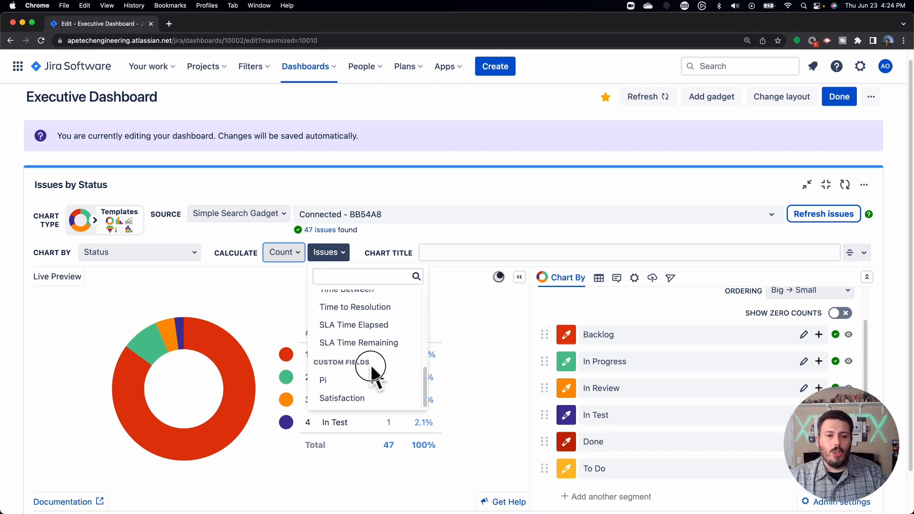
{"action": "scroll", "scroll_direction": "up", "scroll_amount": 3}
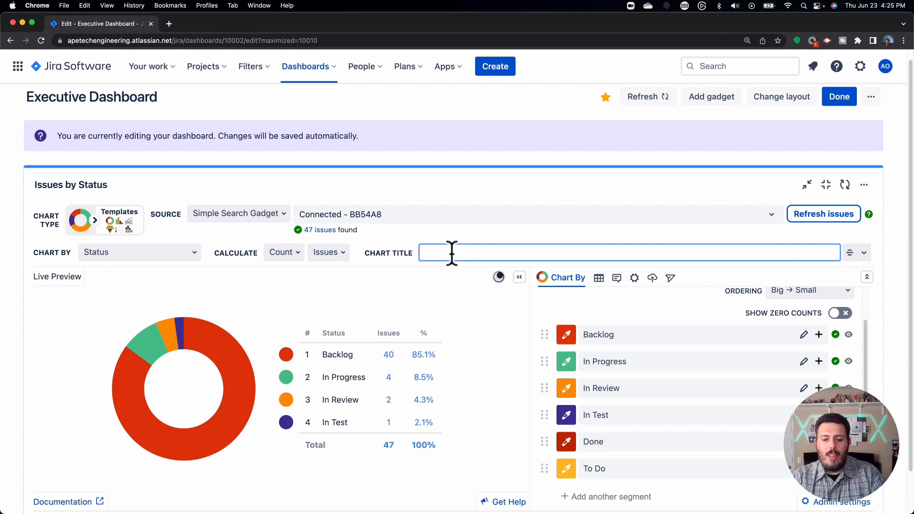
{"action": "type", "text": "All issues by Statu"}
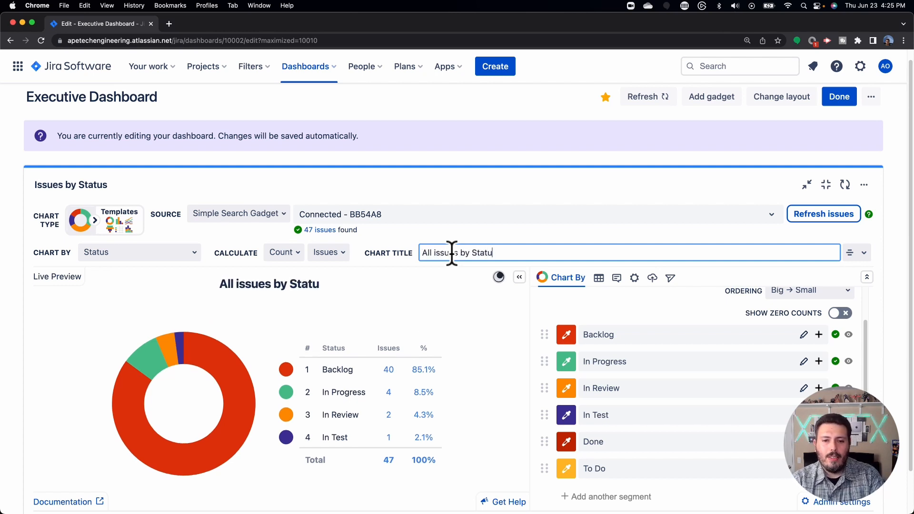
{"action": "type", "text": "s"}
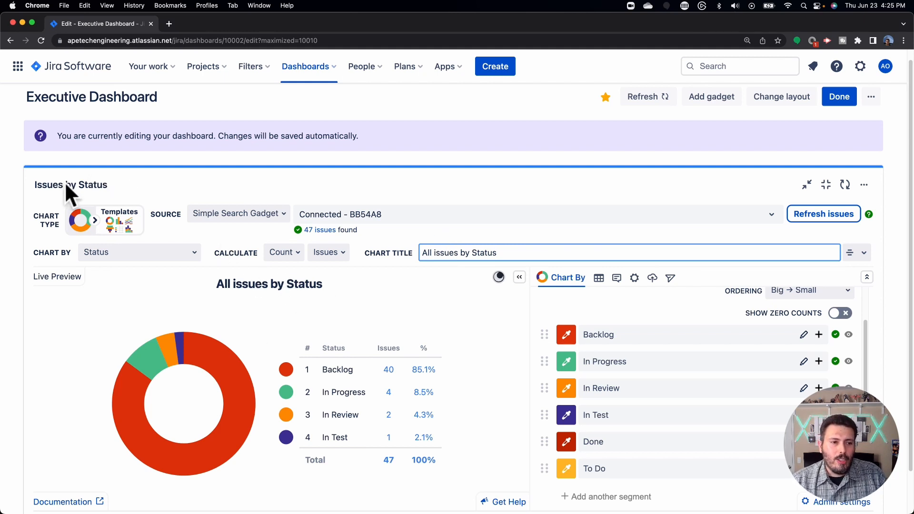
{"action": "mouse_move", "coordinate": [208, 264]}
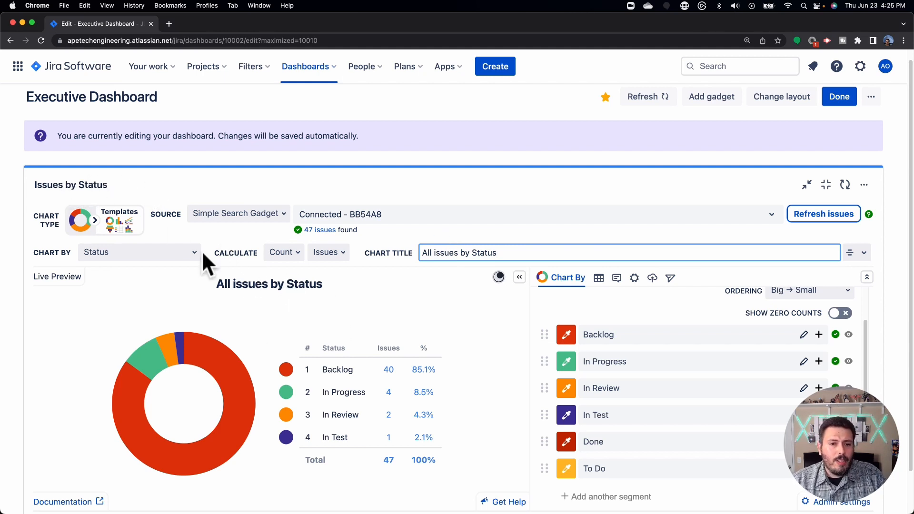
{"action": "mouse_move", "coordinate": [76, 187]}
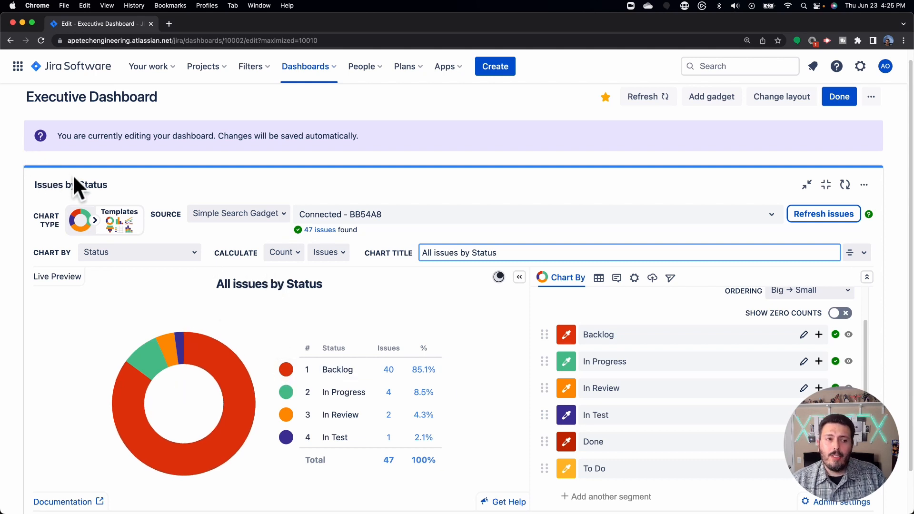
{"action": "mouse_move", "coordinate": [898, 184]}
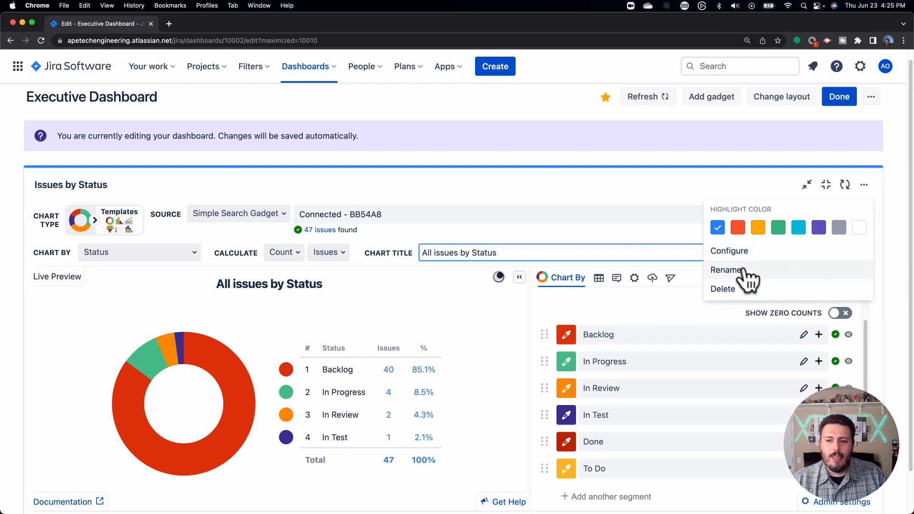
{"action": "mouse_move", "coordinate": [578, 203]}
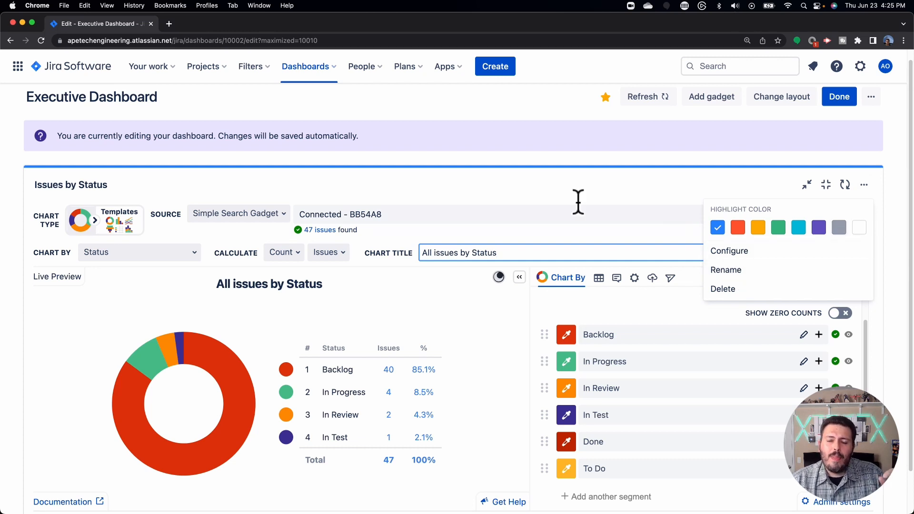
{"action": "left_click", "coordinate": [396, 323]}
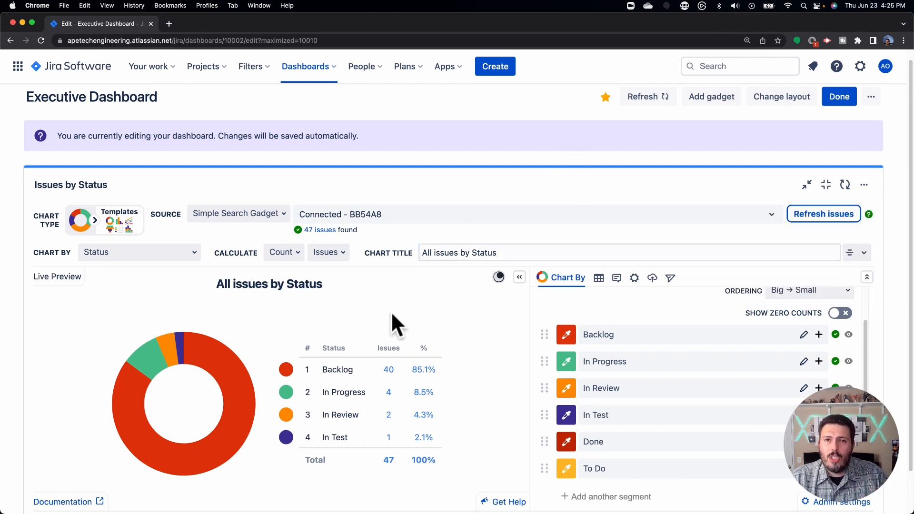
Change the Heading Label from 'Status' to 'Statuses in Jira'.
{"action": "scroll", "scroll_direction": "down", "scroll_amount": 3}
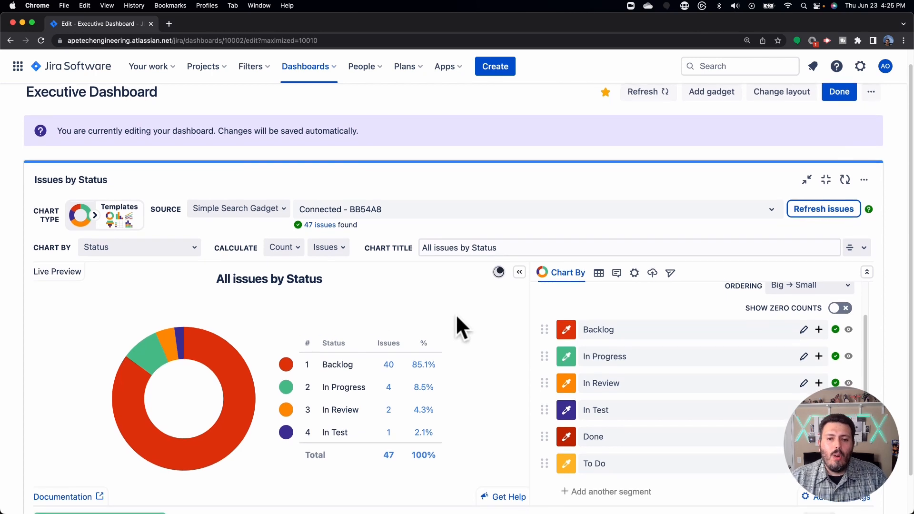
{"action": "scroll", "scroll_direction": "down", "scroll_amount": 3}
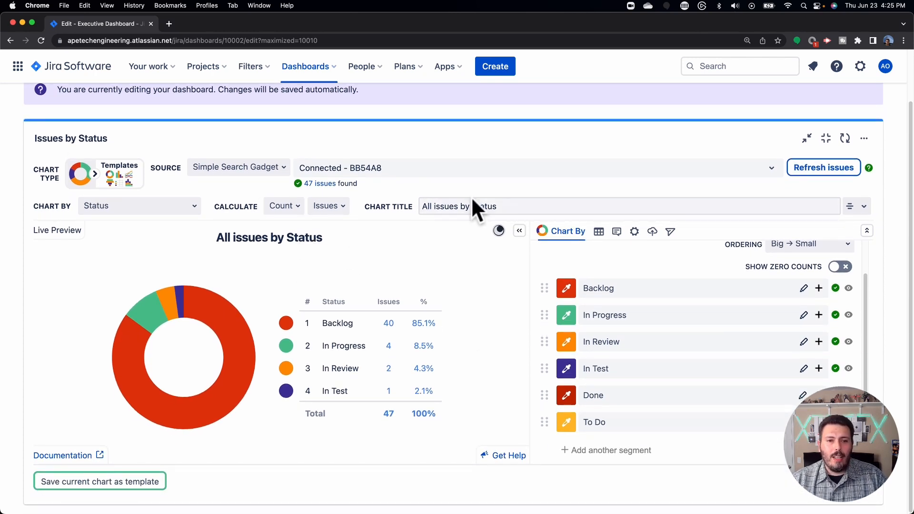
{"action": "mouse_move", "coordinate": [364, 230]}
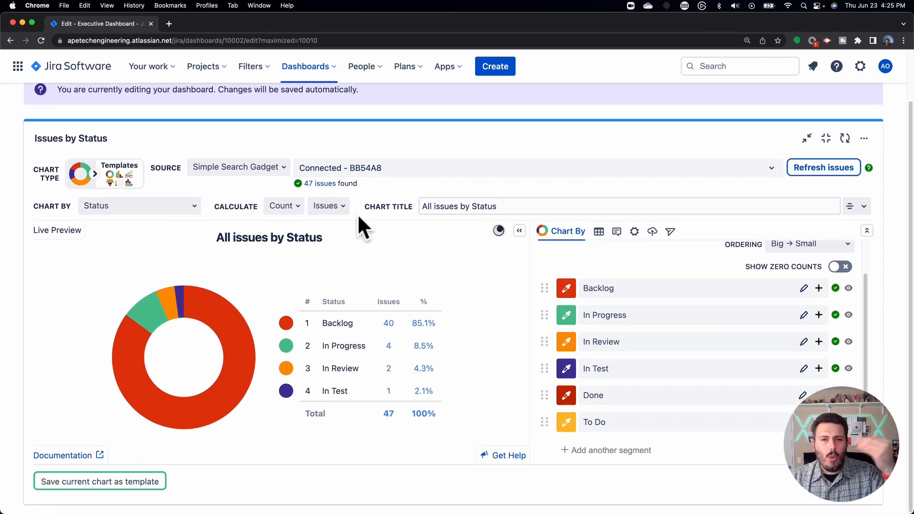
{"action": "mouse_move", "coordinate": [460, 227]}
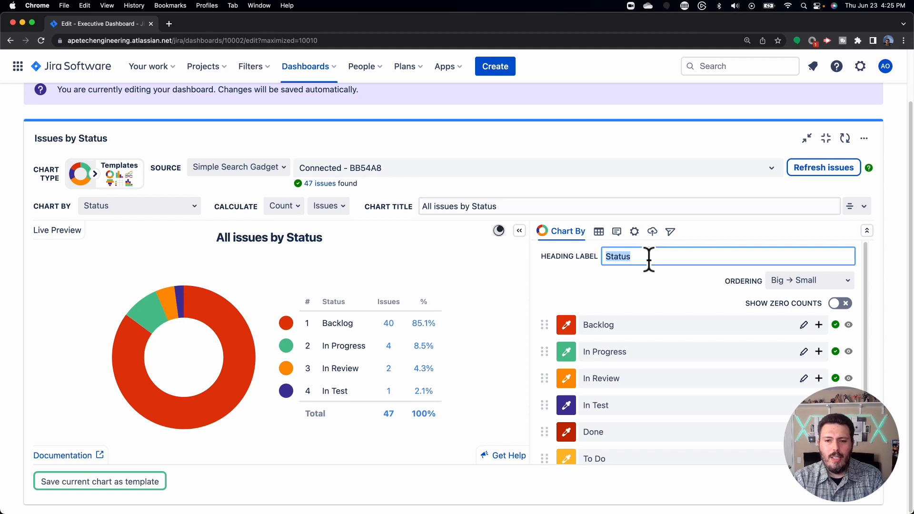
{"action": "type", "text": "es"}
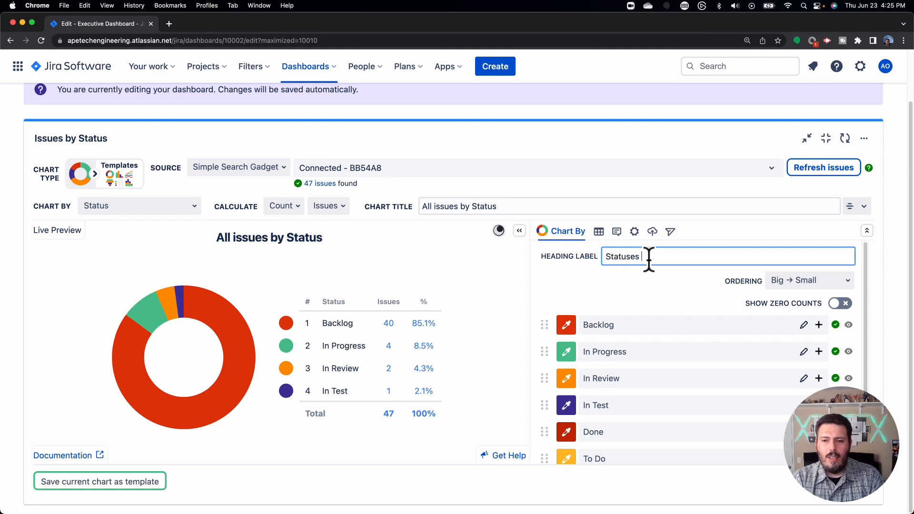
{"action": "type", "text": "in Jira"}
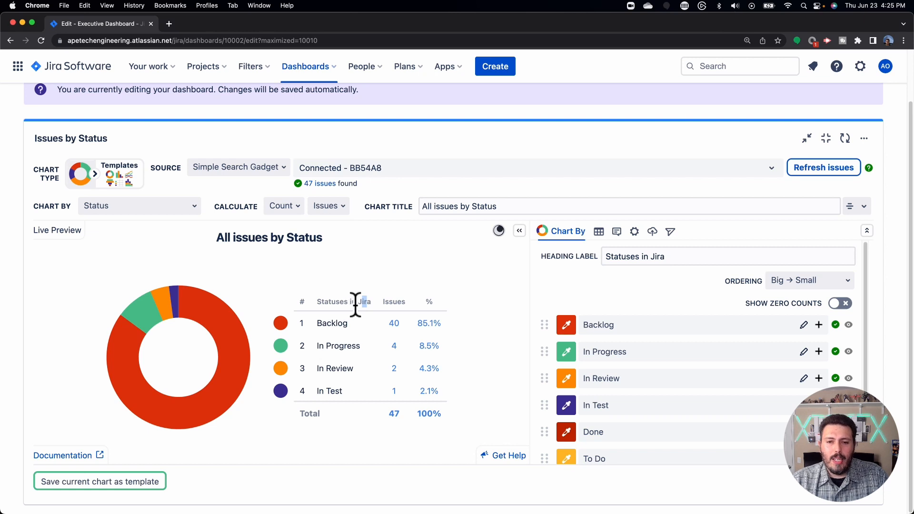
{"action": "mouse_move", "coordinate": [673, 291]}
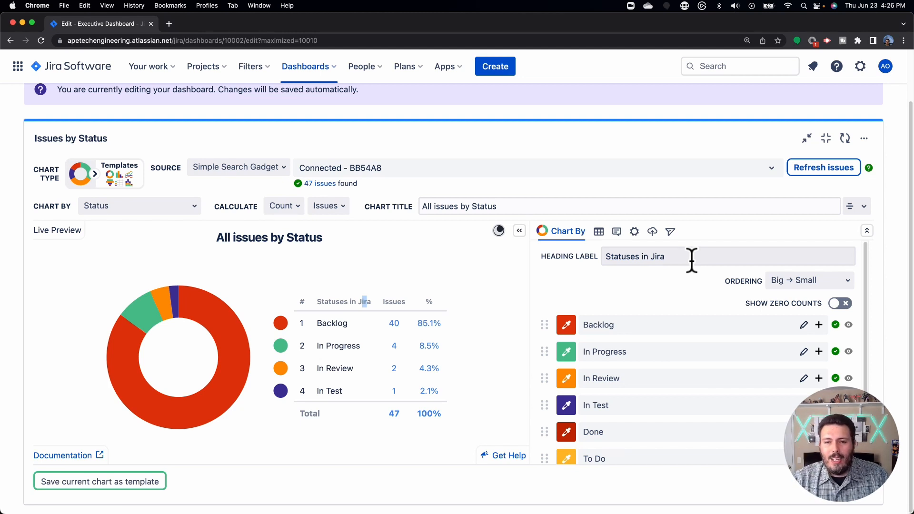
{"action": "mouse_move", "coordinate": [691, 263]}
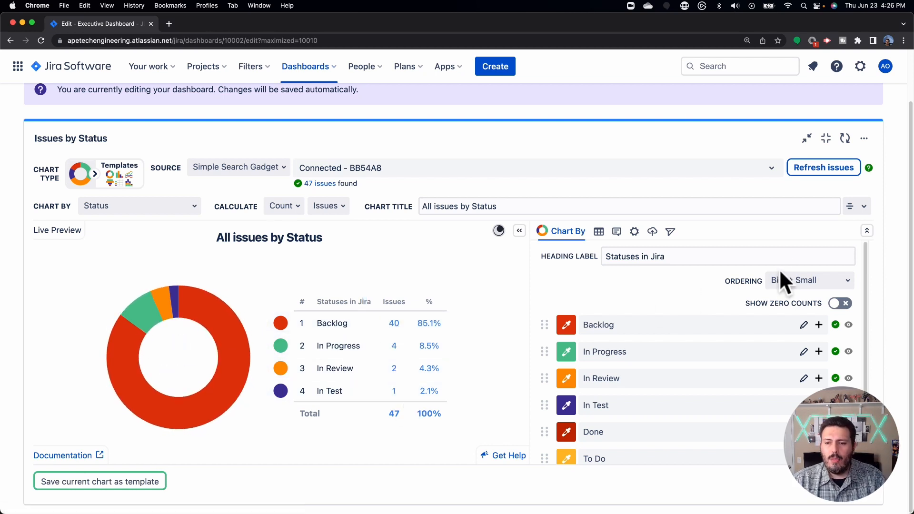
Set segment ordering to Small → Big, then back to A → Z with Backlog first.
{"action": "left_click", "coordinate": [809, 280]}
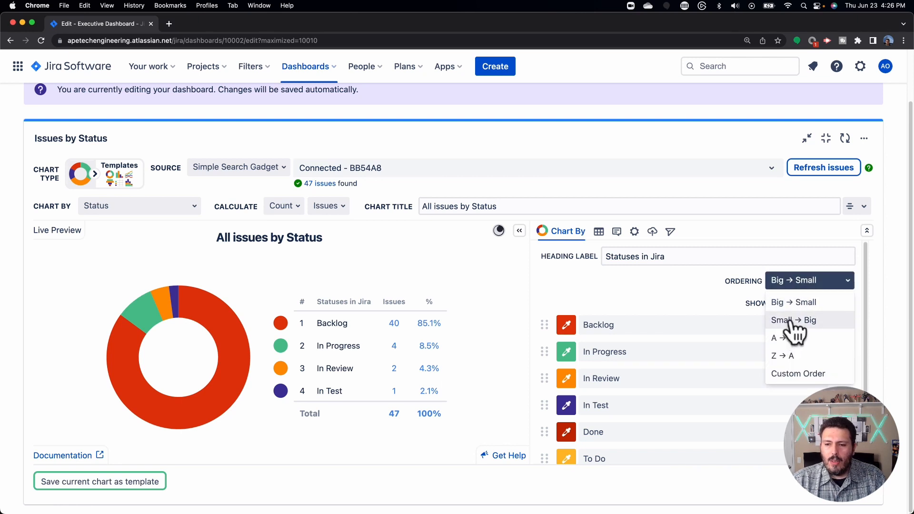
{"action": "left_click", "coordinate": [793, 320]}
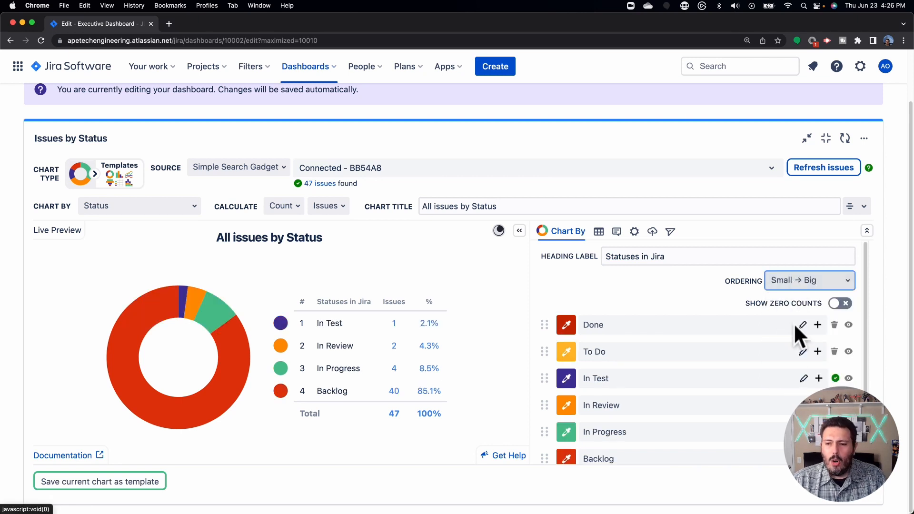
{"action": "left_click", "coordinate": [810, 280]}
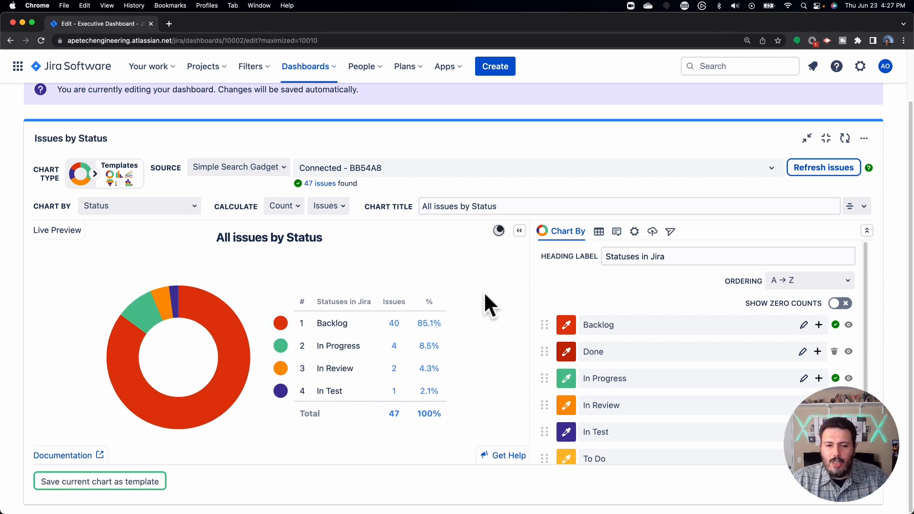
{"action": "mouse_move", "coordinate": [500, 305]}
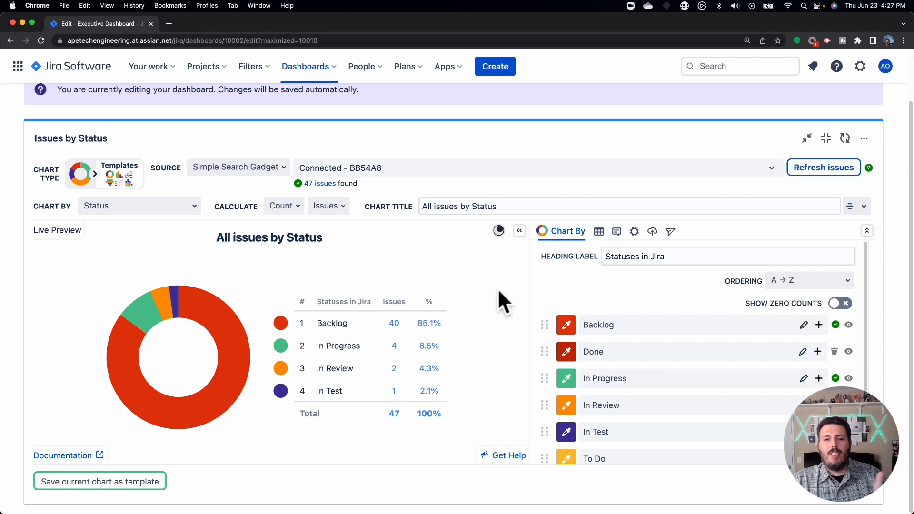
{"action": "mouse_move", "coordinate": [495, 294]}
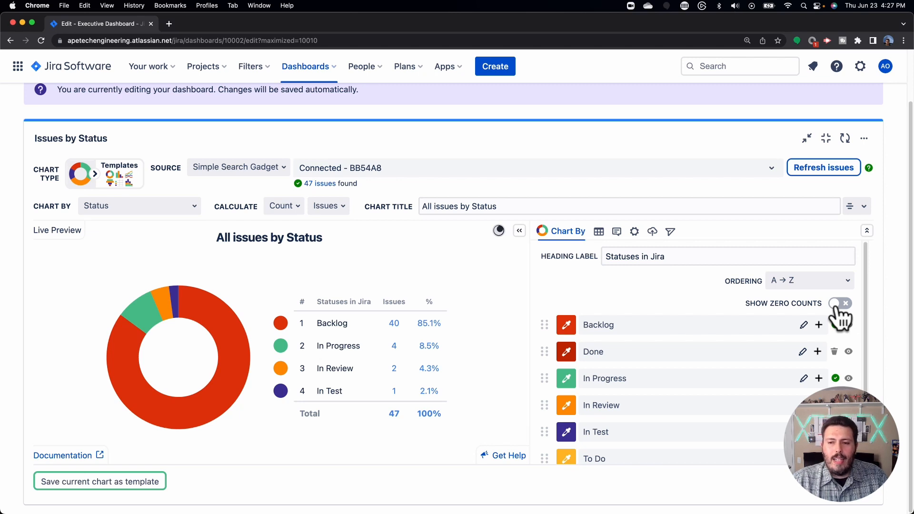
{"action": "left_click", "coordinate": [839, 303]}
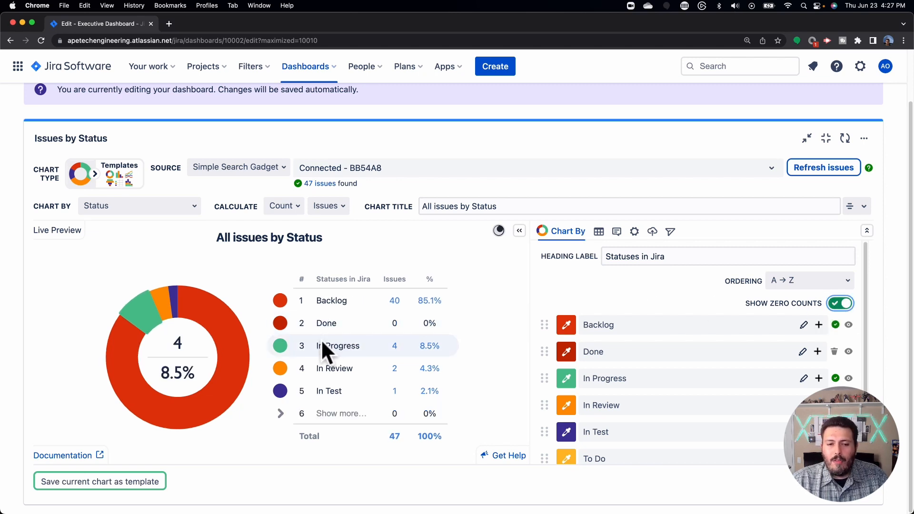
{"action": "mouse_move", "coordinate": [325, 420]}
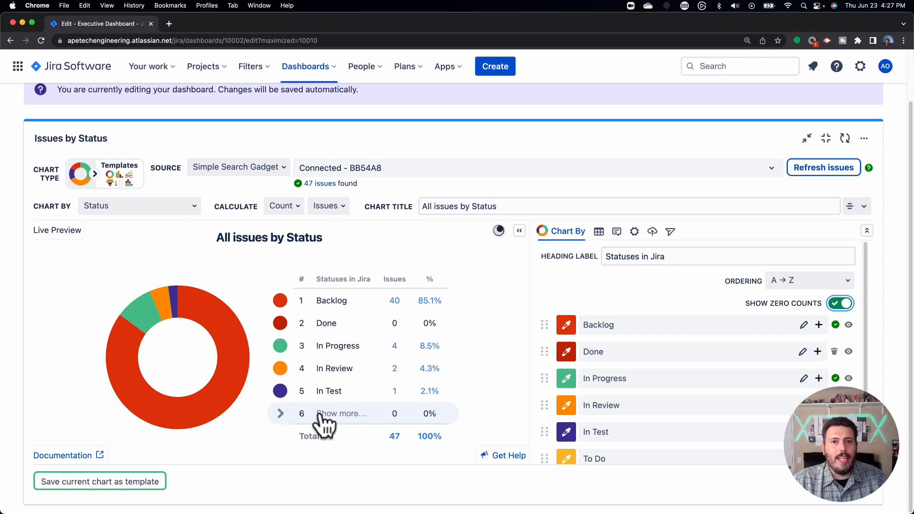
{"action": "mouse_move", "coordinate": [327, 323]}
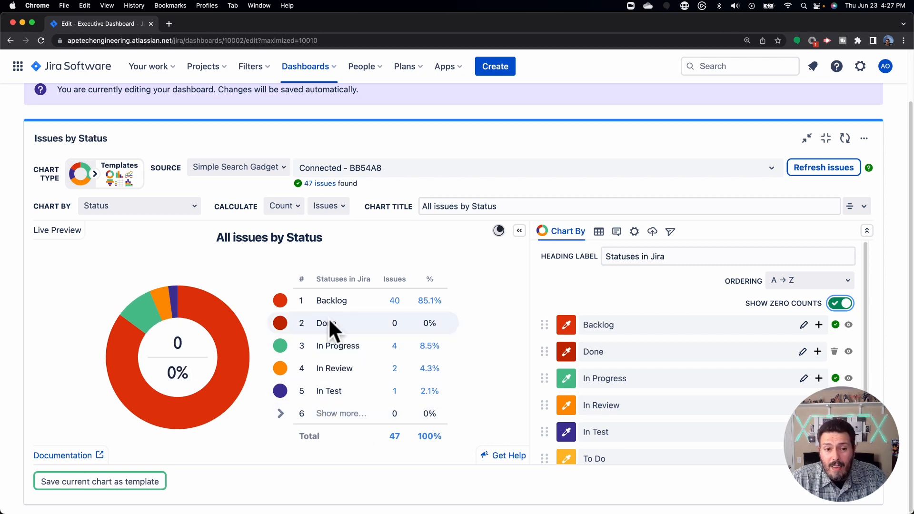
{"action": "mouse_move", "coordinate": [428, 330]}
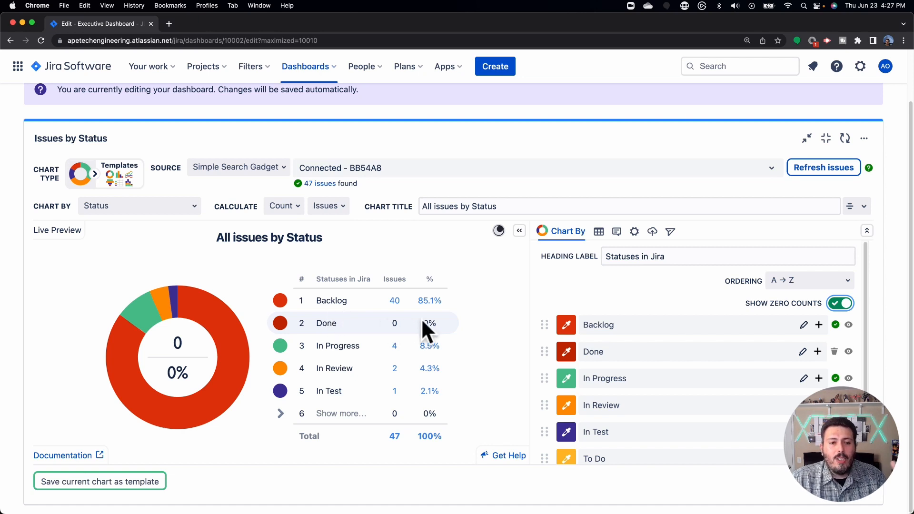
{"action": "mouse_move", "coordinate": [503, 401]}
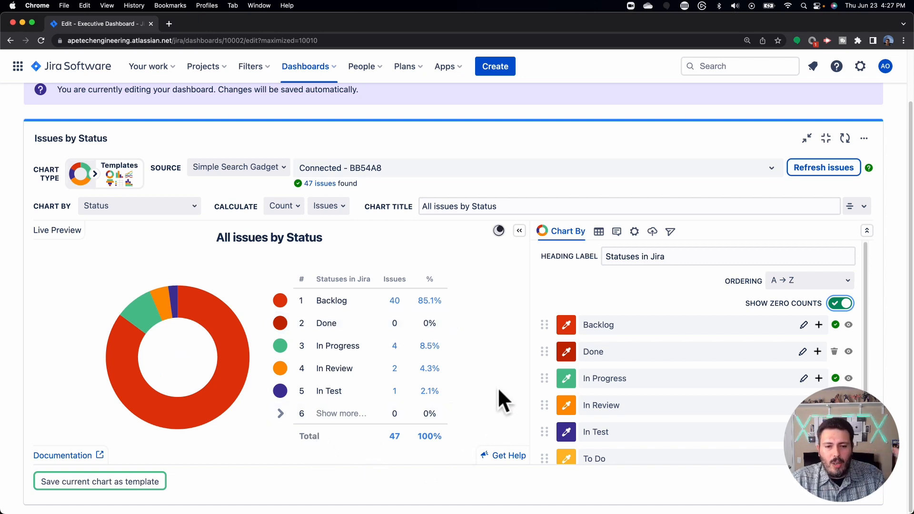
{"action": "mouse_move", "coordinate": [341, 413]}
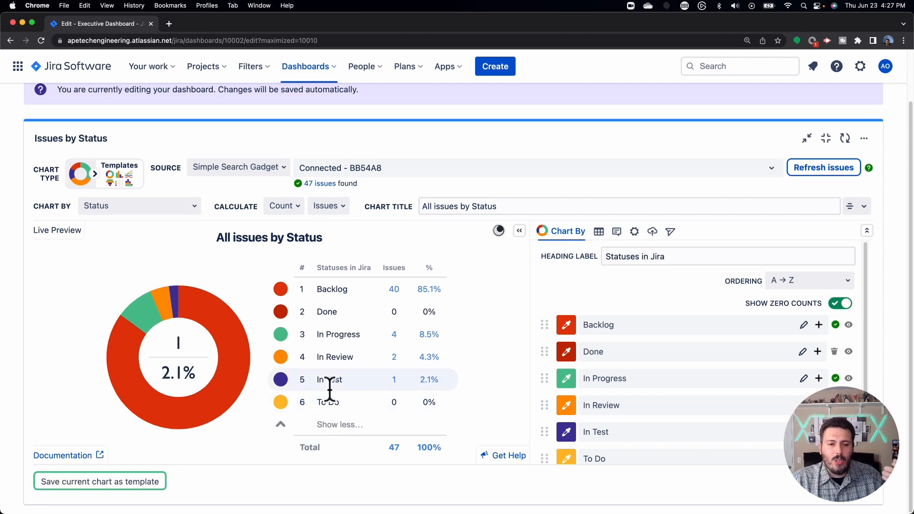
{"action": "scroll", "scroll_direction": "down", "scroll_amount": 3}
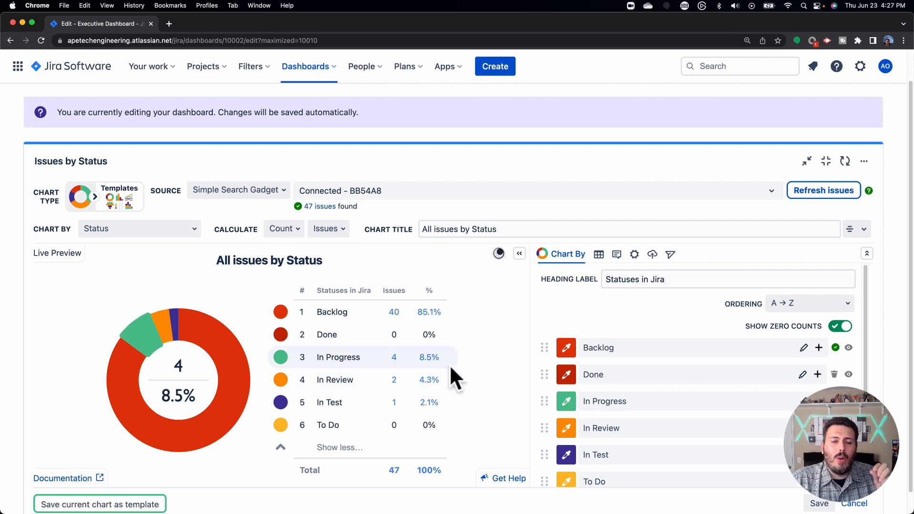
{"action": "left_click", "coordinate": [839, 325]}
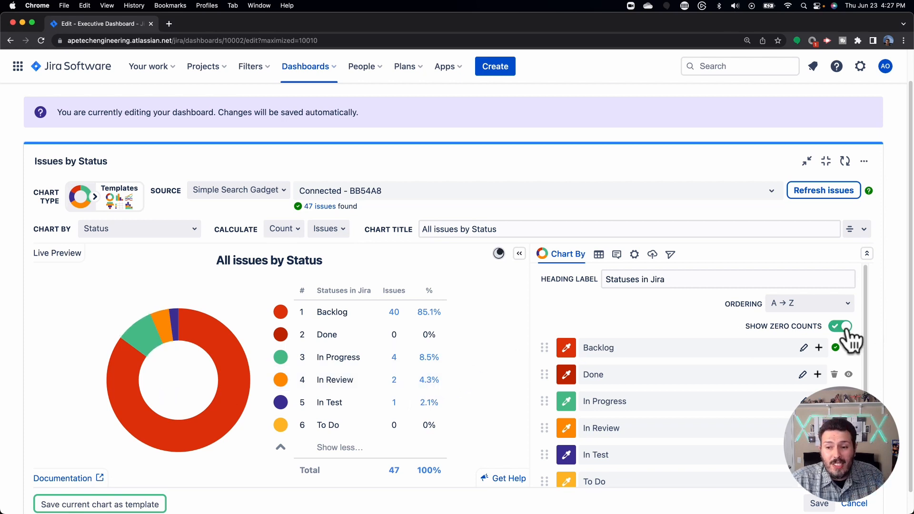
{"action": "left_click", "coordinate": [840, 325]}
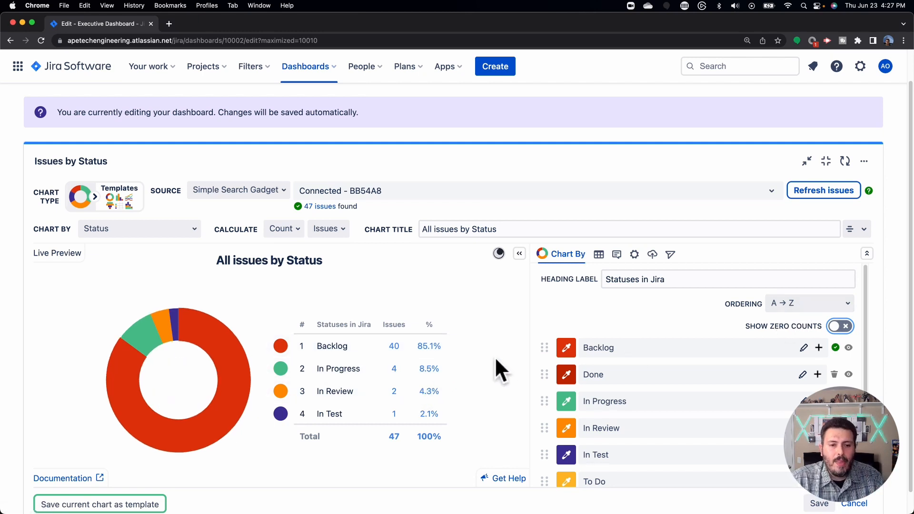
Recolour the Backlog slice teal and the Done slice pale yellow.
{"action": "scroll", "scroll_direction": "up", "scroll_amount": 3}
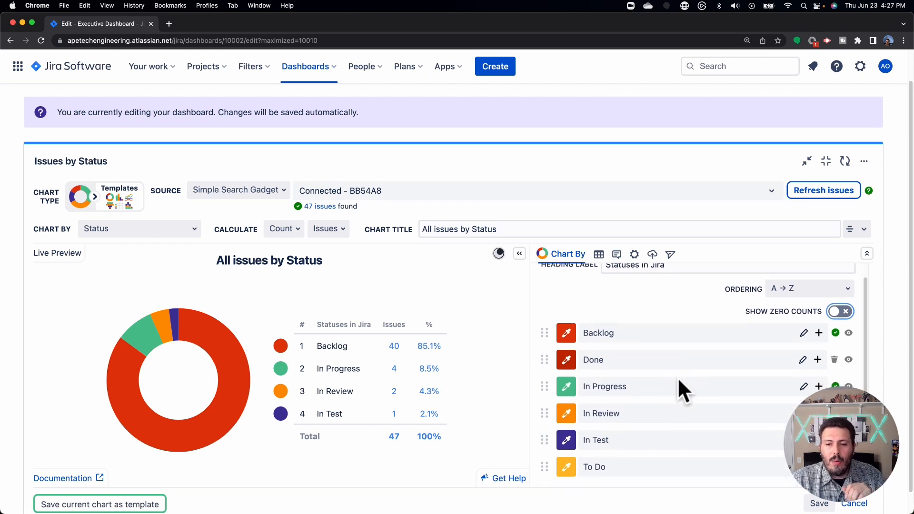
{"action": "scroll", "scroll_direction": "down", "scroll_amount": 3}
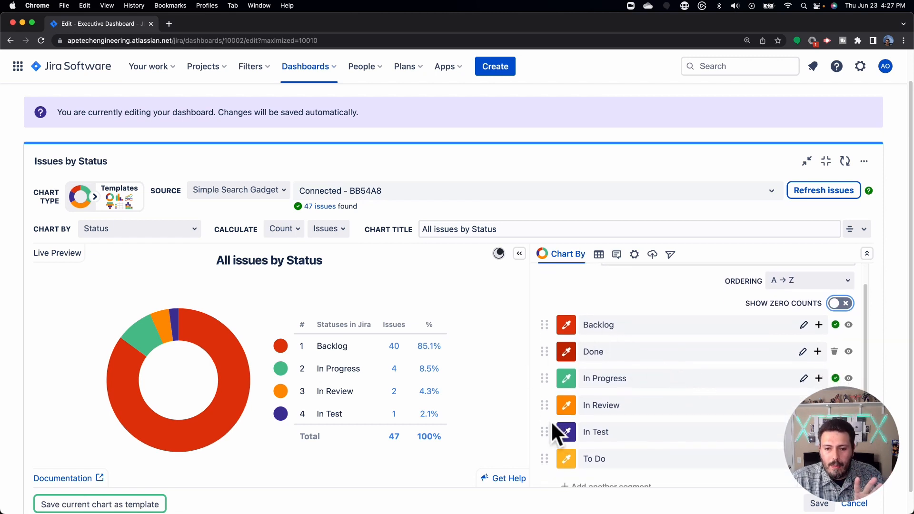
{"action": "mouse_move", "coordinate": [560, 365]}
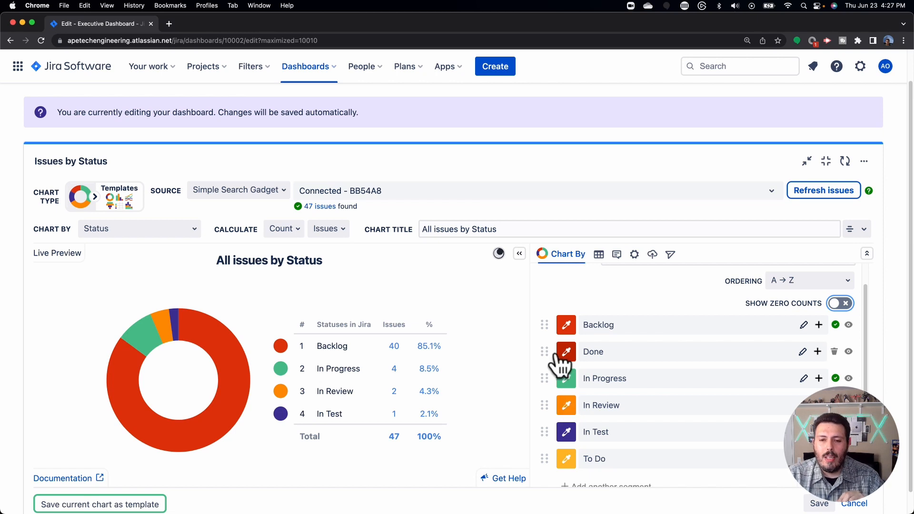
{"action": "mouse_move", "coordinate": [574, 332]}
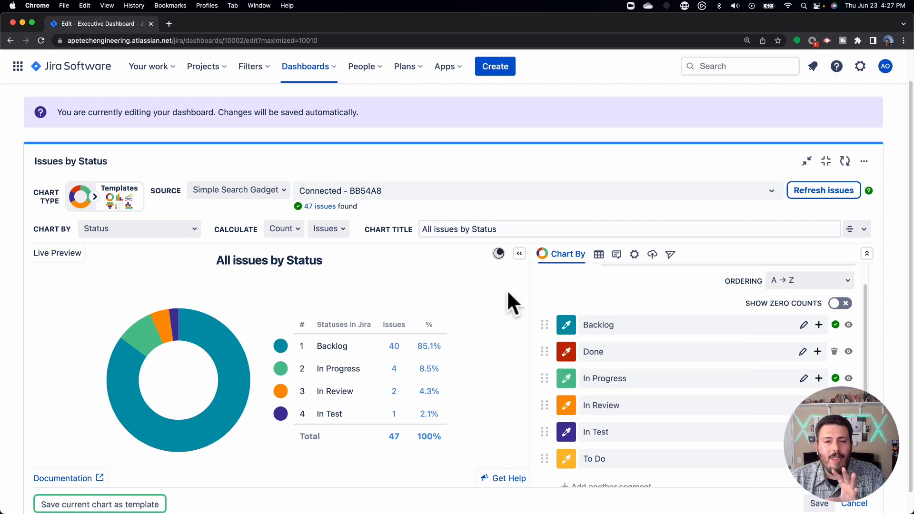
{"action": "mouse_move", "coordinate": [562, 297]}
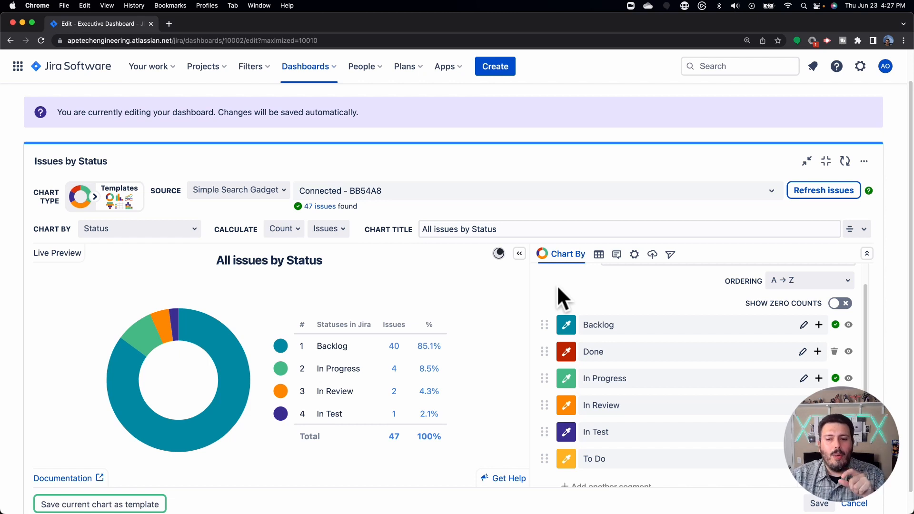
{"action": "mouse_move", "coordinate": [593, 318]}
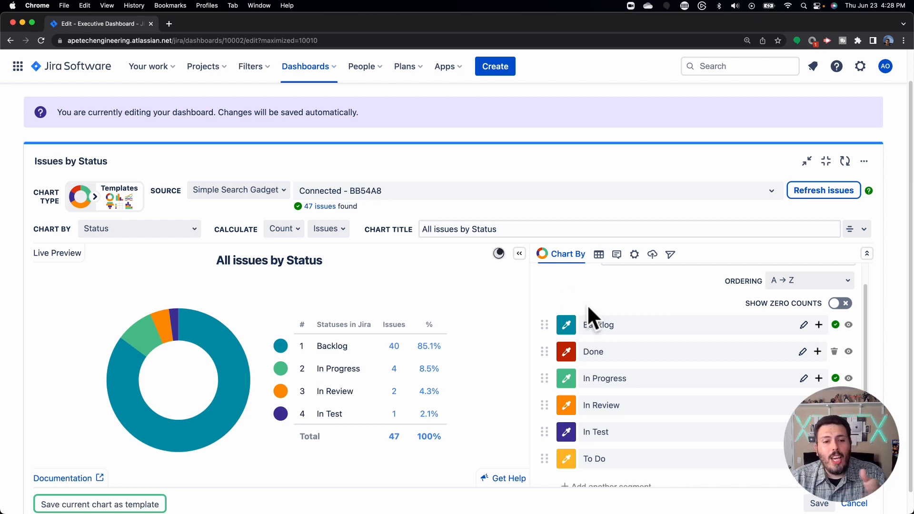
{"action": "mouse_move", "coordinate": [329, 414]}
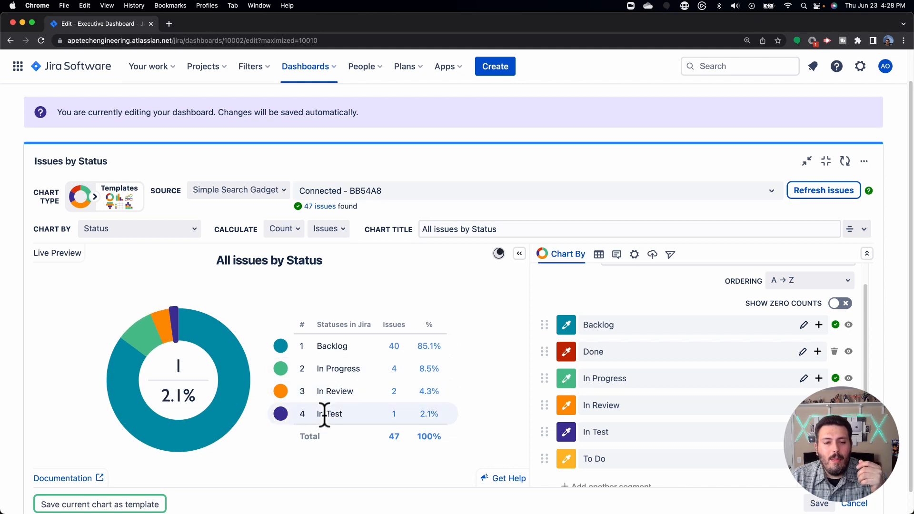
{"action": "mouse_move", "coordinate": [331, 418]}
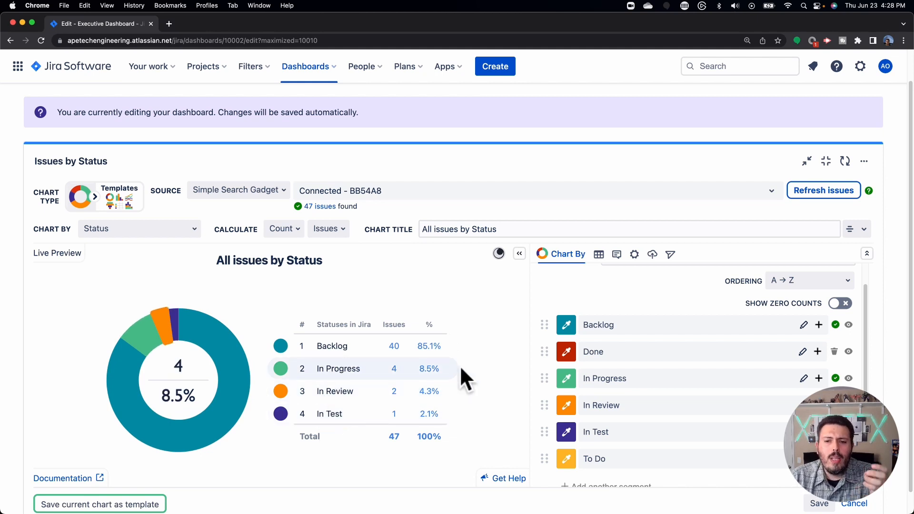
{"action": "mouse_move", "coordinate": [528, 347]}
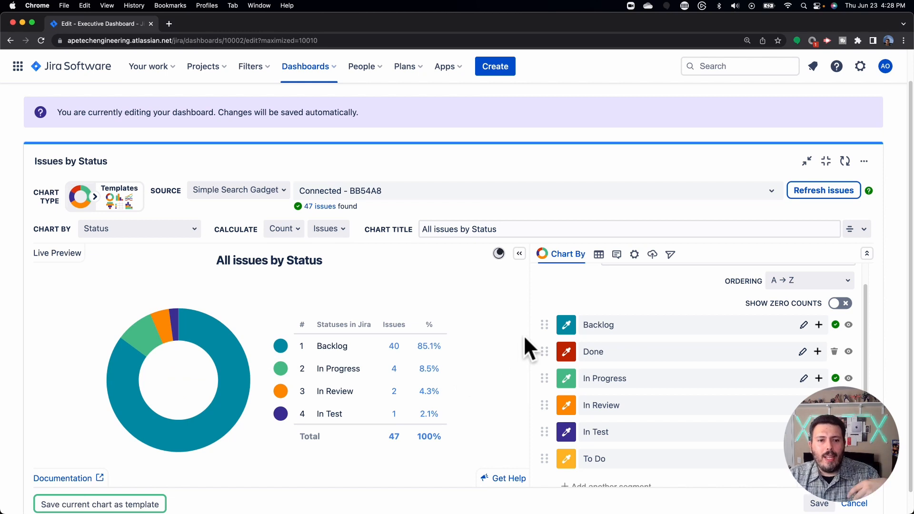
{"action": "mouse_move", "coordinate": [530, 359]}
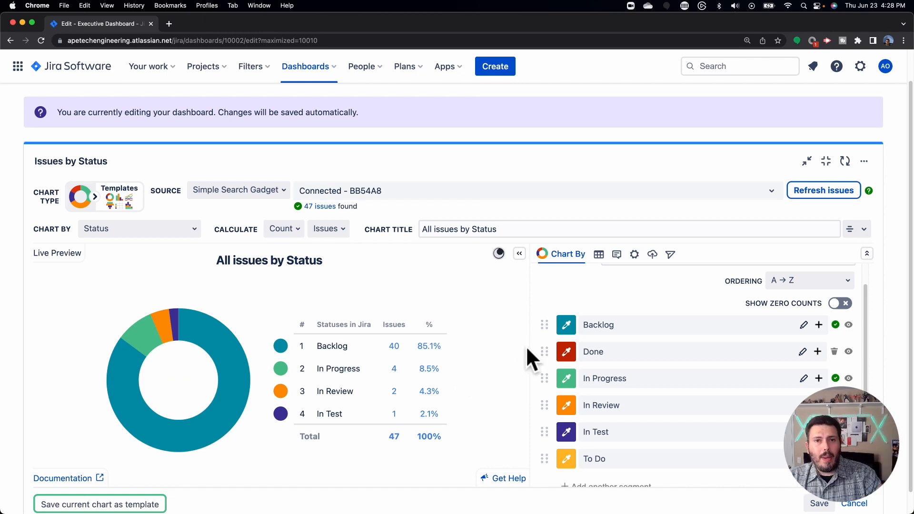
{"action": "mouse_move", "coordinate": [594, 352]}
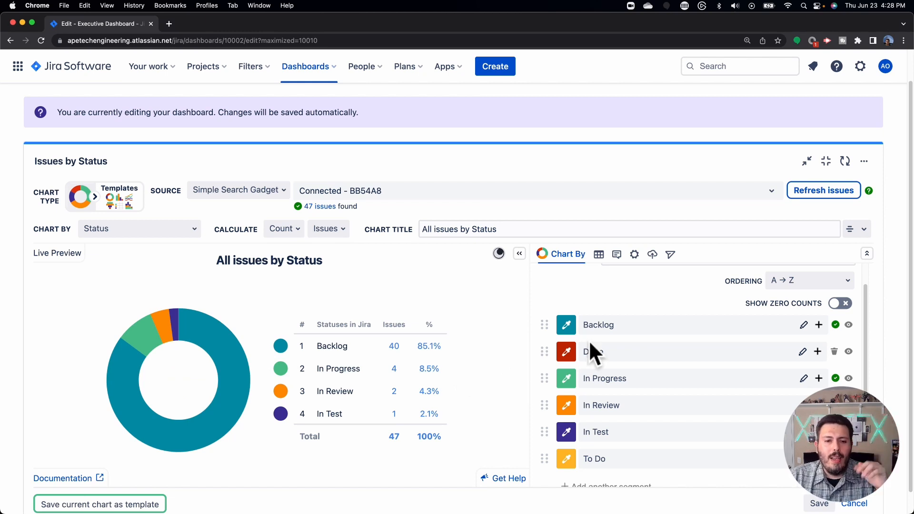
{"action": "left_click", "coordinate": [565, 351]}
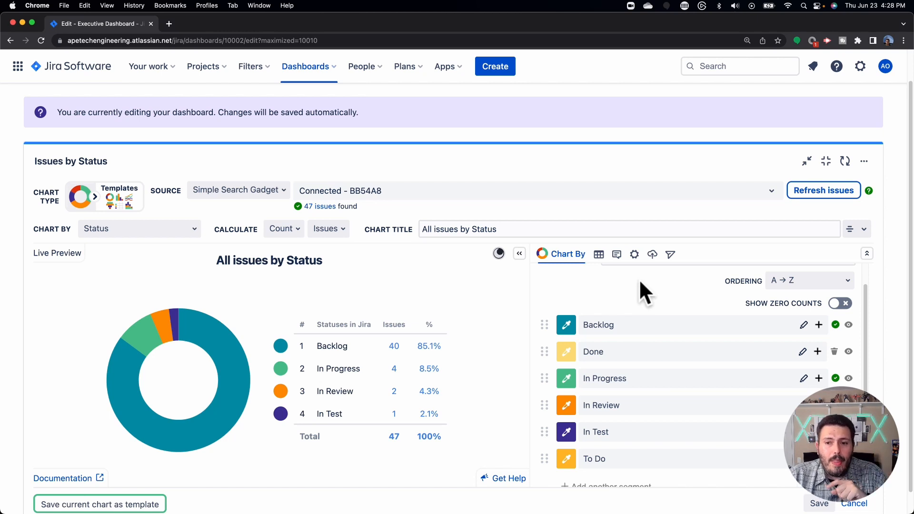
{"action": "mouse_move", "coordinate": [770, 333]}
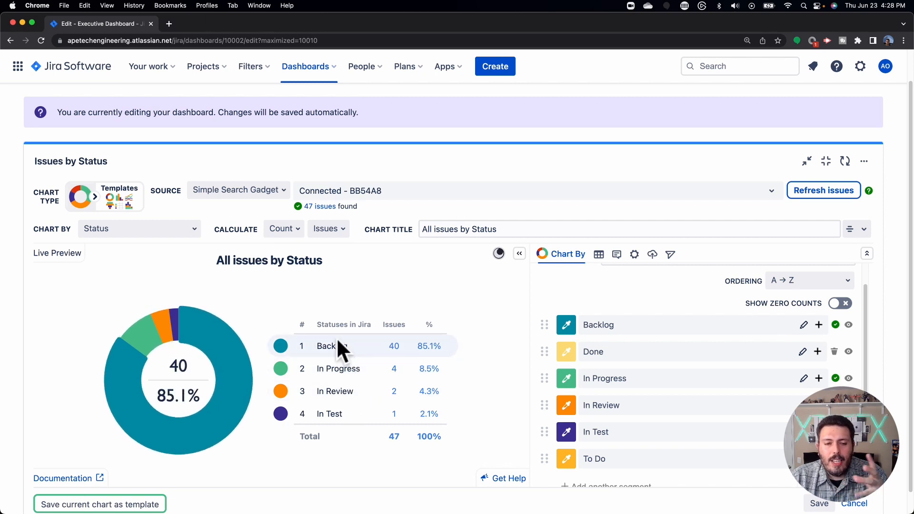
{"action": "mouse_move", "coordinate": [344, 362]}
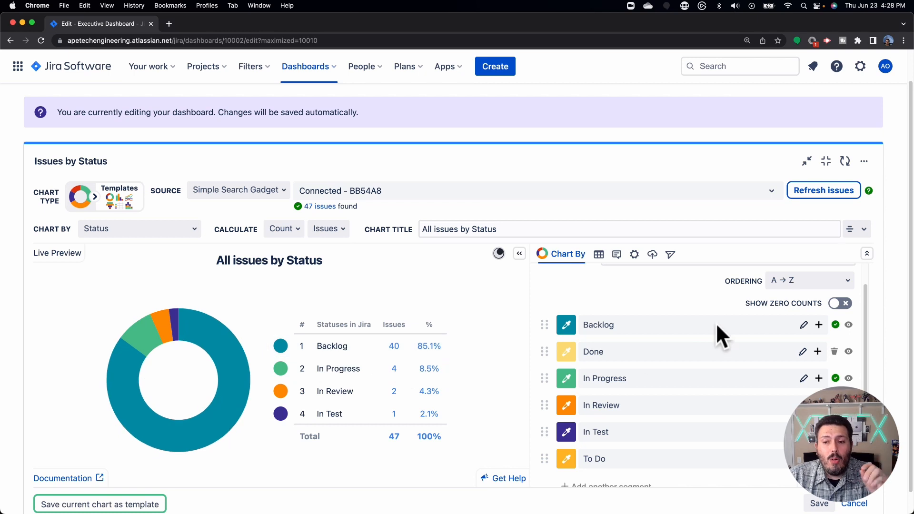
{"action": "mouse_move", "coordinate": [781, 333]}
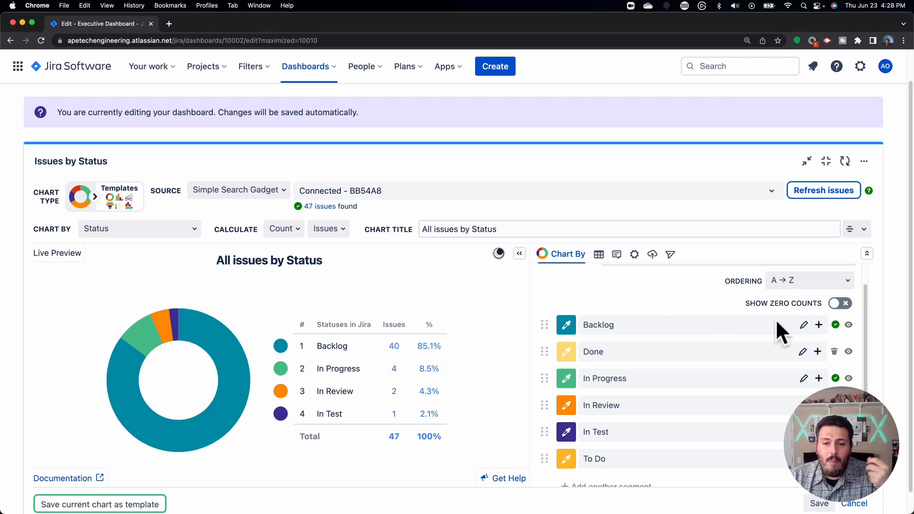
{"action": "mouse_move", "coordinate": [804, 325]}
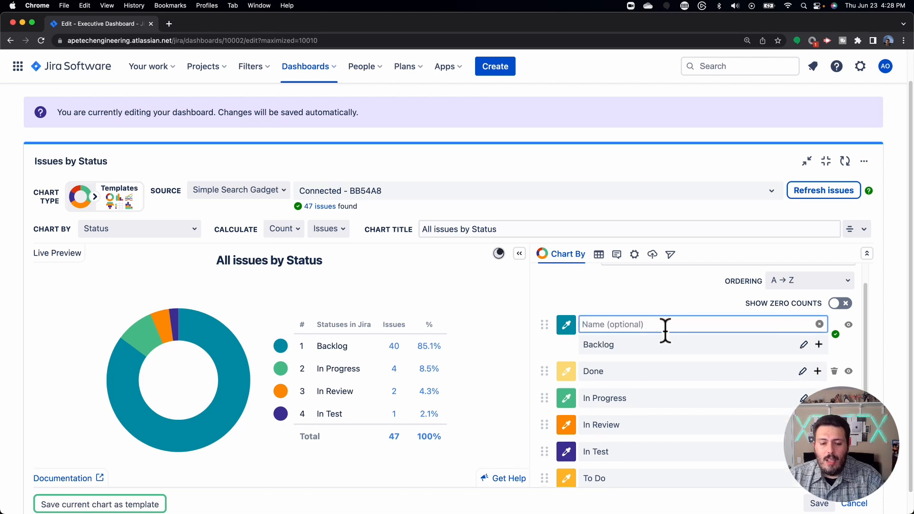
Name the Backlog group 'Remaining Work' so it shows in the legend with 40 issues.
{"action": "type", "text": "Remaining Work"}
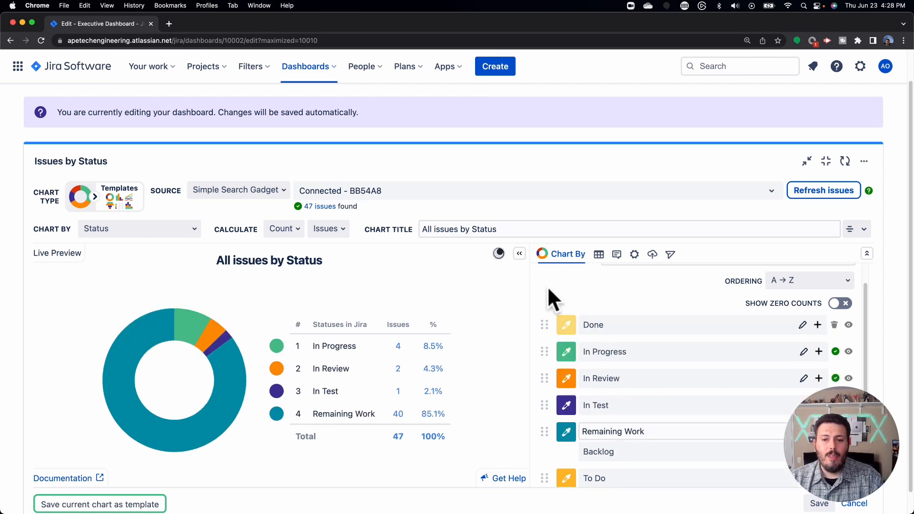
{"action": "mouse_move", "coordinate": [649, 352]}
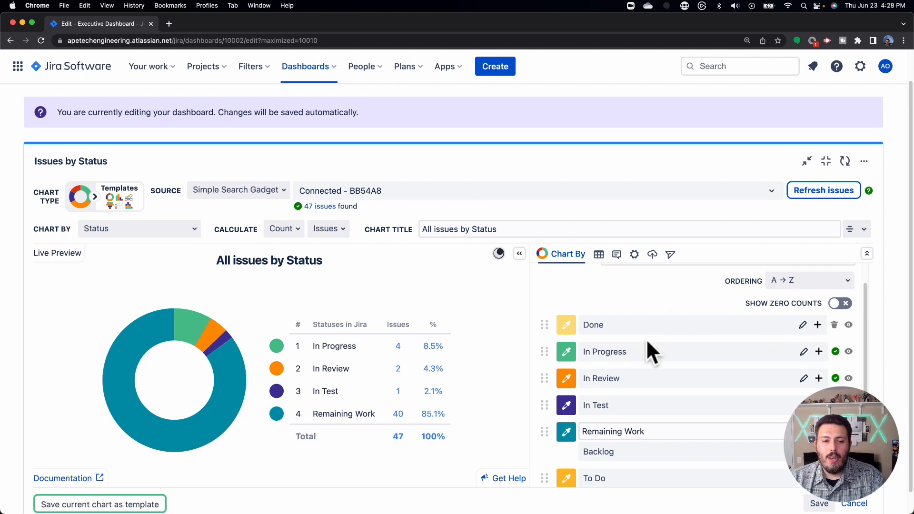
{"action": "scroll", "scroll_direction": "down", "scroll_amount": 3}
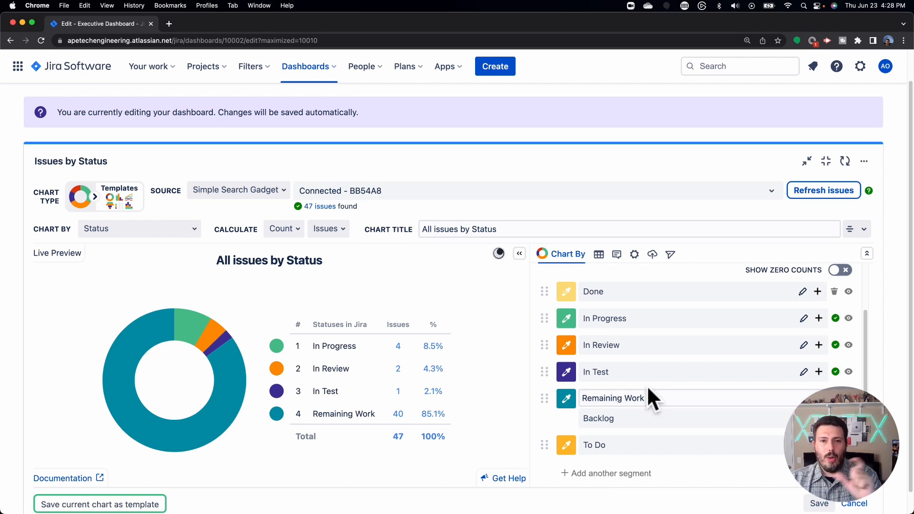
{"action": "mouse_move", "coordinate": [687, 370]}
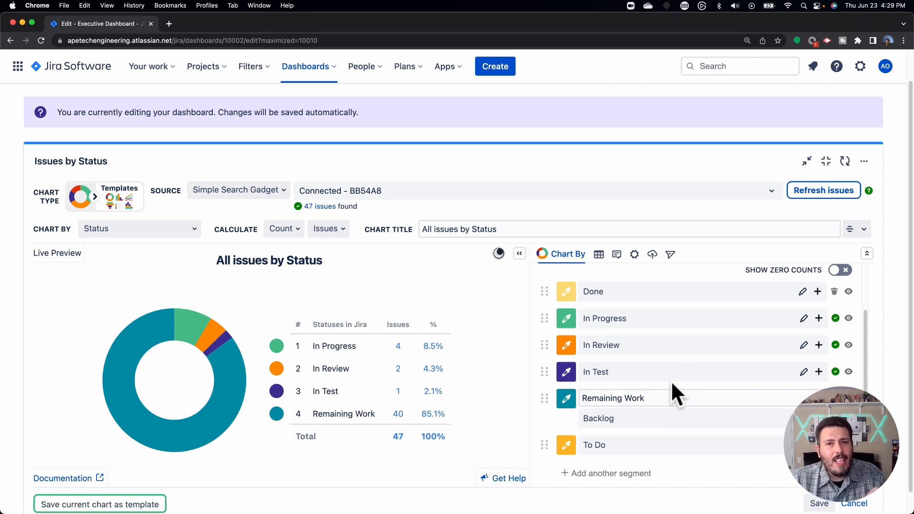
{"action": "mouse_move", "coordinate": [758, 408]}
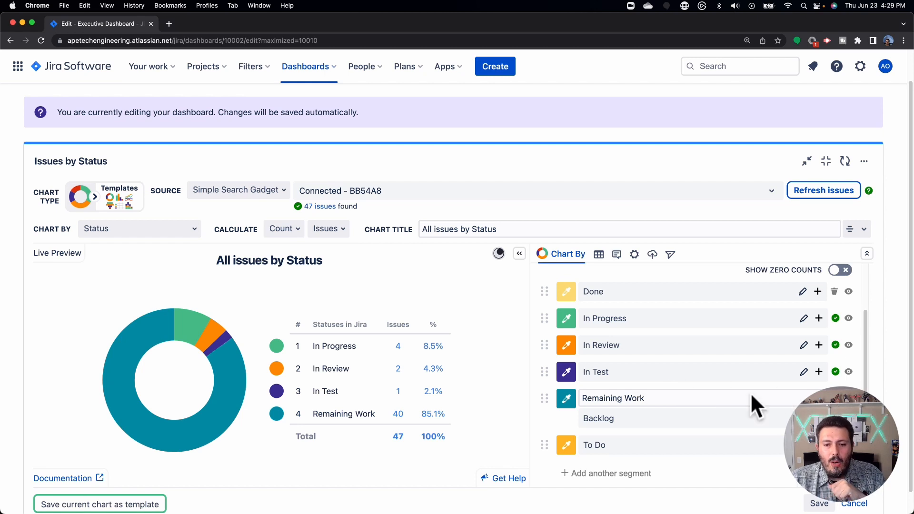
{"action": "mouse_move", "coordinate": [768, 458]}
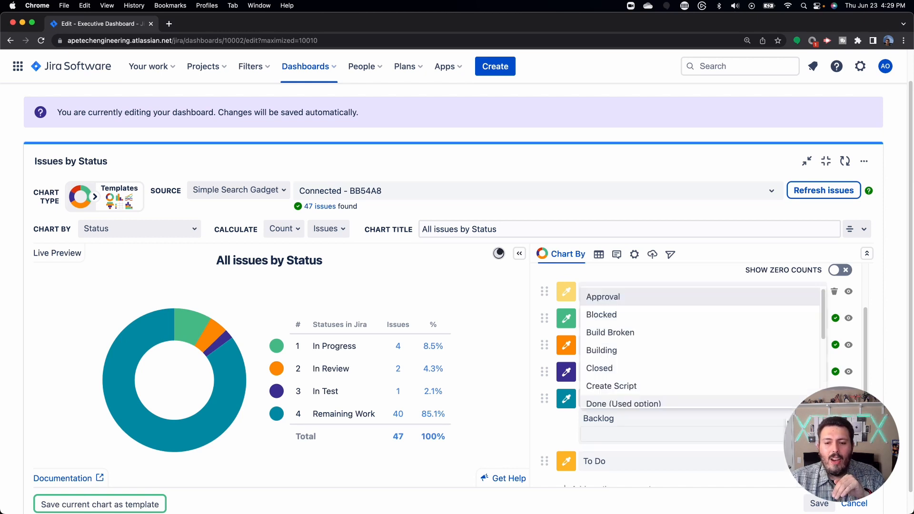
Add In Progress, Edit Video, In Test, Open, In Review and To Do to Remaining Work.
{"action": "scroll", "scroll_direction": "down", "scroll_amount": 3}
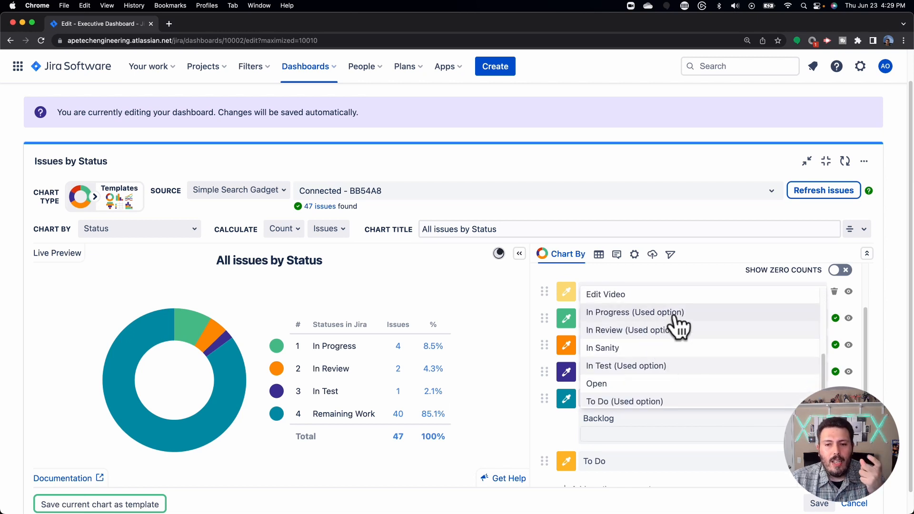
{"action": "mouse_move", "coordinate": [661, 326]}
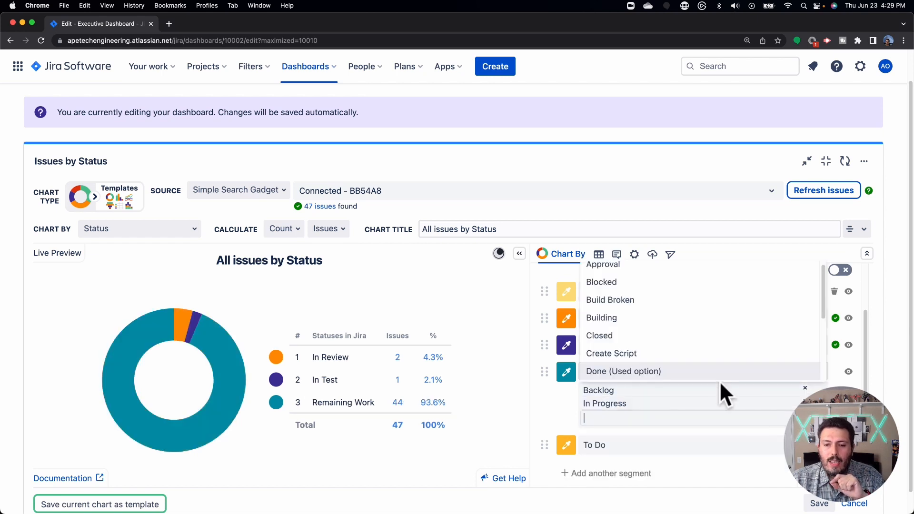
{"action": "scroll", "scroll_direction": "down", "scroll_amount": 3}
{"action": "type", "text": "Edit Video"}
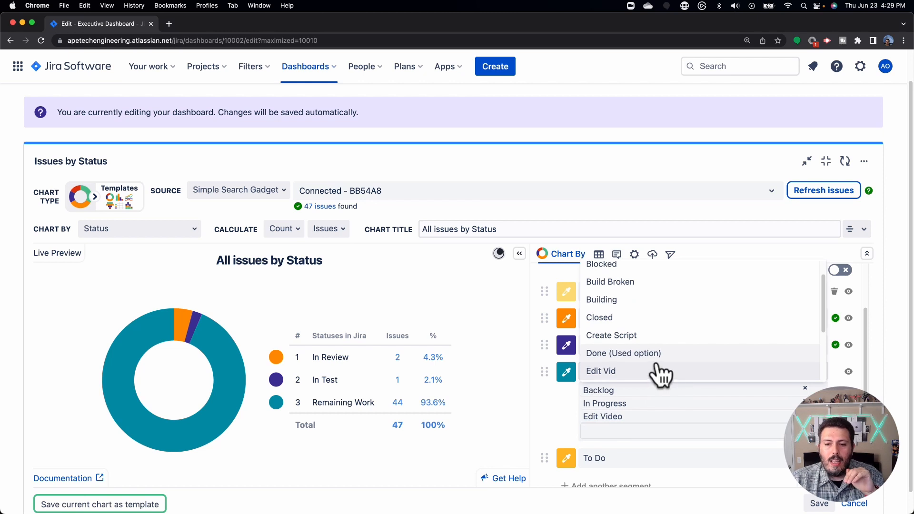
{"action": "left_click", "coordinate": [600, 370]}
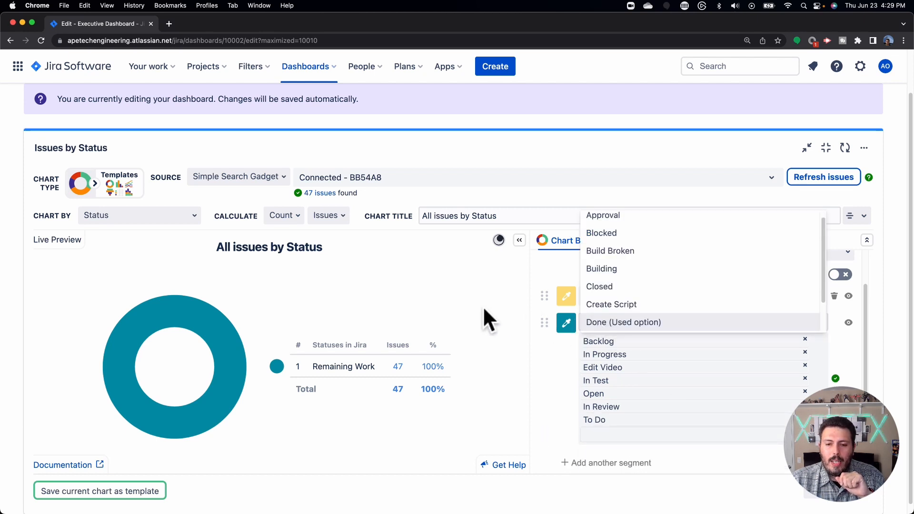
{"action": "left_click", "coordinate": [623, 322]}
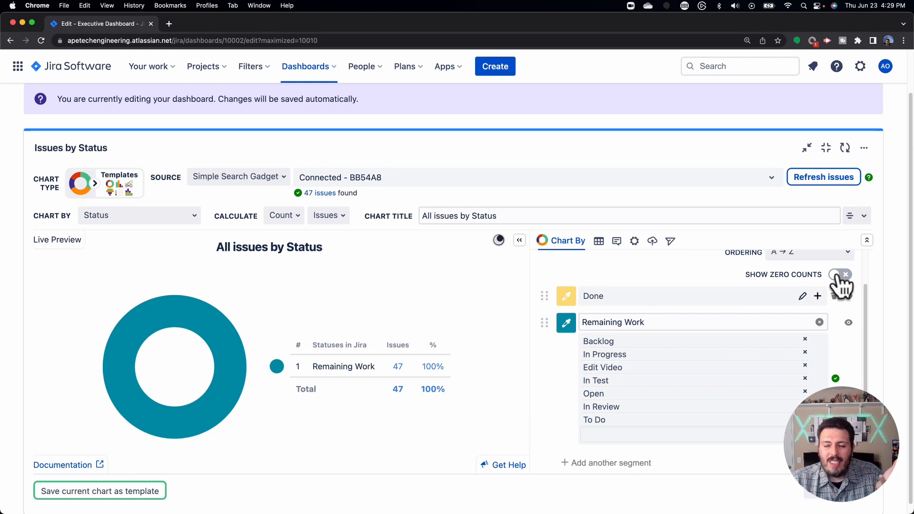
Include zero-count statuses and name the Done group 'Completed Work'.
{"action": "left_click", "coordinate": [839, 274]}
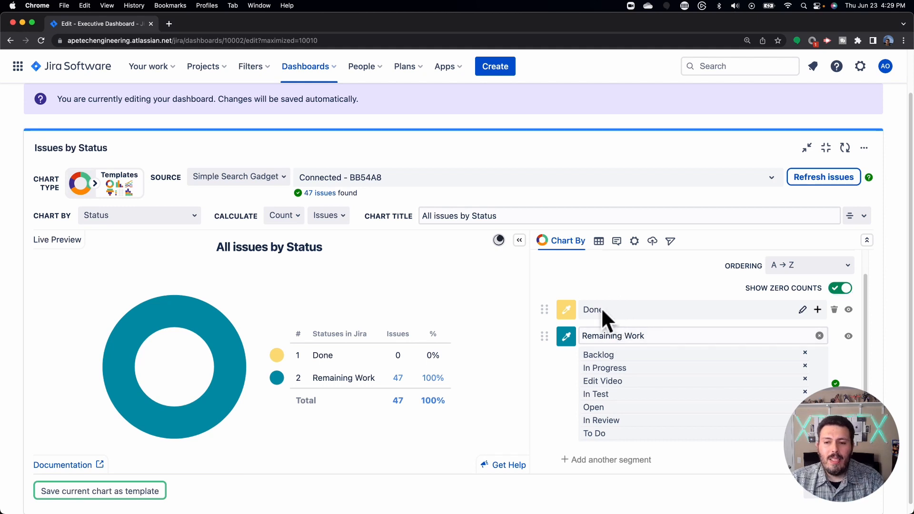
{"action": "left_click", "coordinate": [802, 310]}
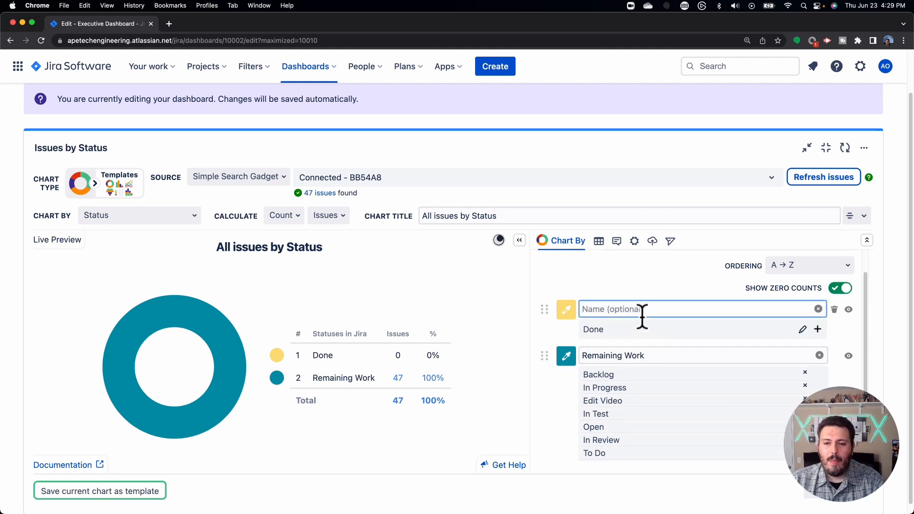
{"action": "type", "text": "Completed"}
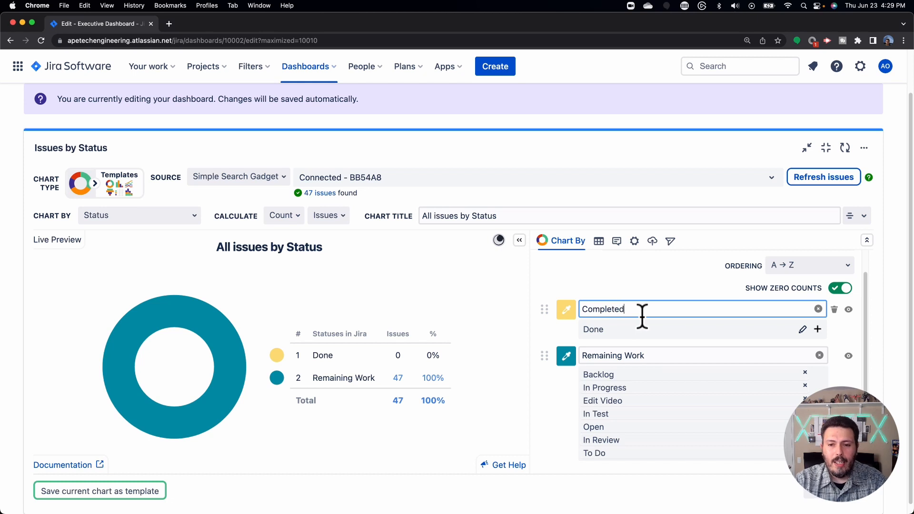
{"action": "type", "text": "Work"}
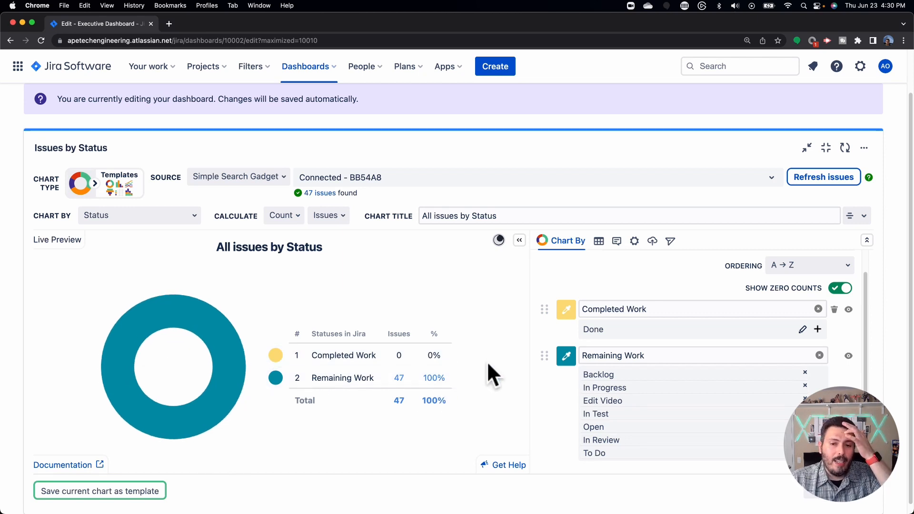
{"action": "mouse_move", "coordinate": [510, 344]}
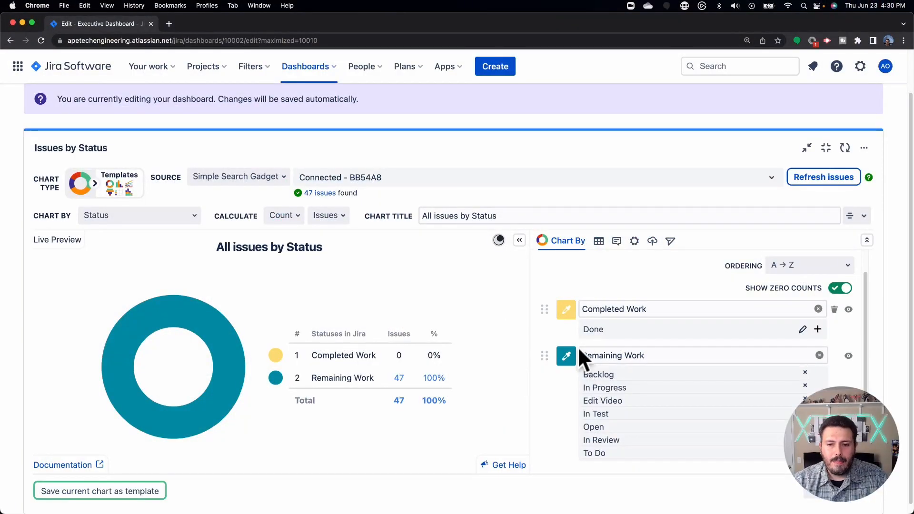
{"action": "scroll", "scroll_direction": "down", "scroll_amount": 3}
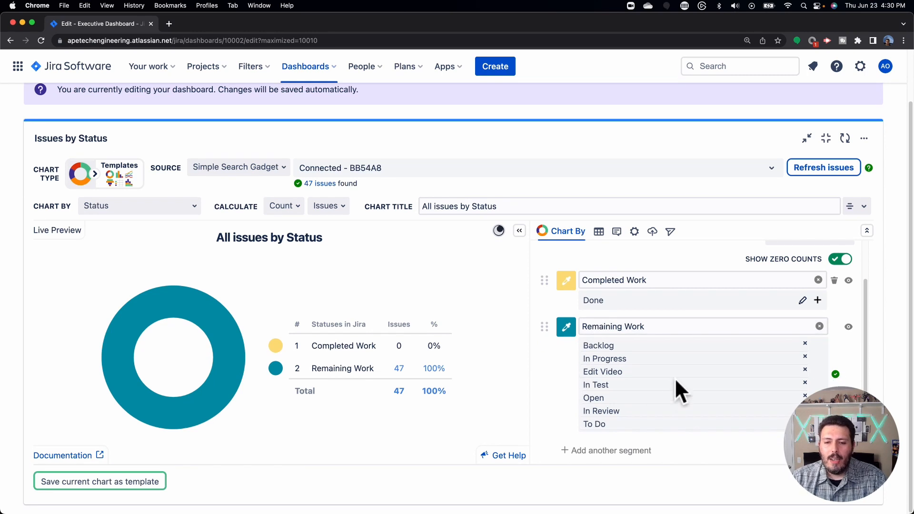
{"action": "mouse_move", "coordinate": [830, 326]}
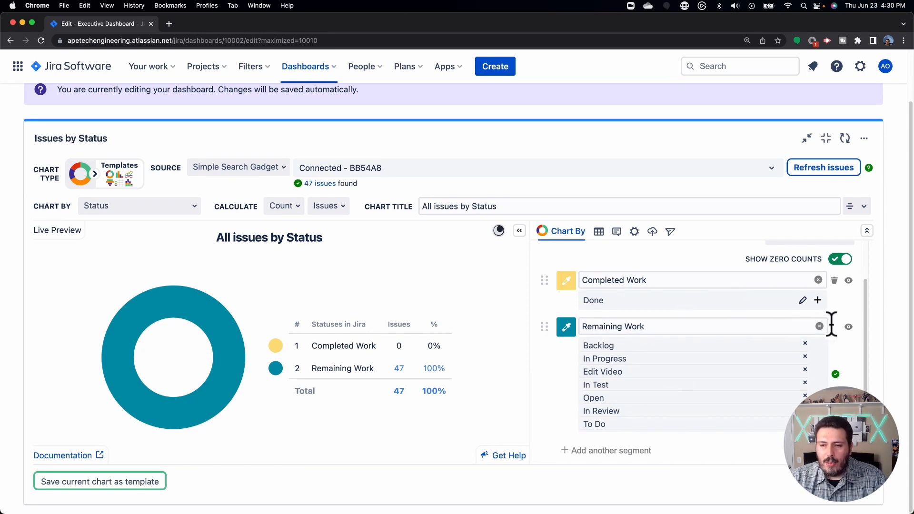
{"action": "mouse_move", "coordinate": [849, 280]}
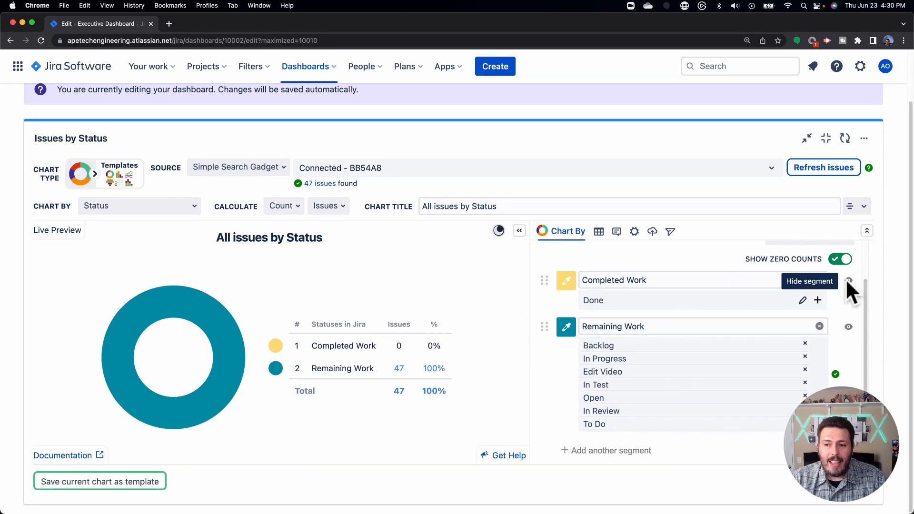
{"action": "left_click", "coordinate": [848, 280]}
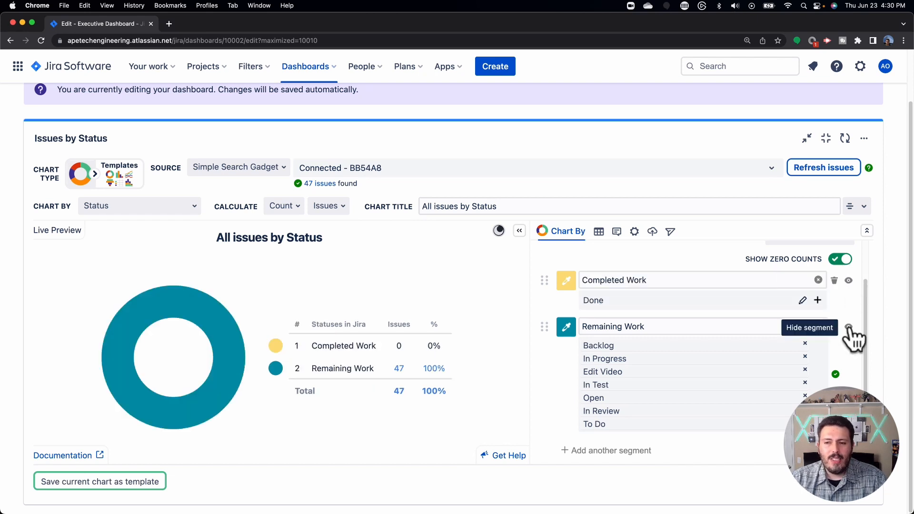
{"action": "mouse_move", "coordinate": [598, 232]}
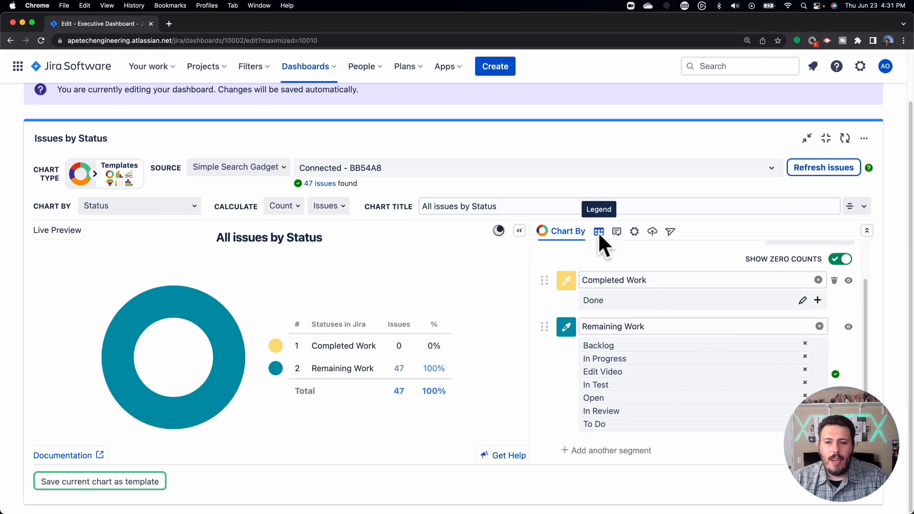
Show the legend settings listing Statuses in Jira, COUNT (Issues) and % columns.
{"action": "left_click", "coordinate": [598, 230]}
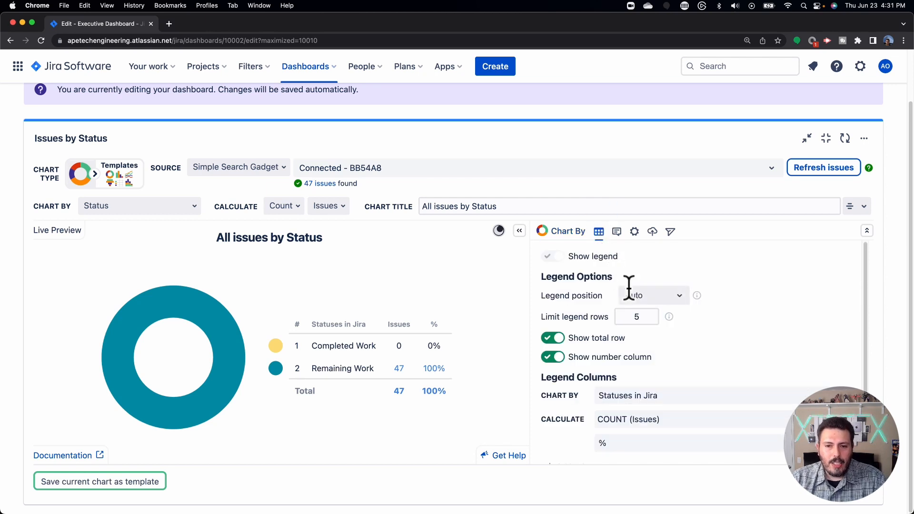
{"action": "mouse_move", "coordinate": [563, 294]}
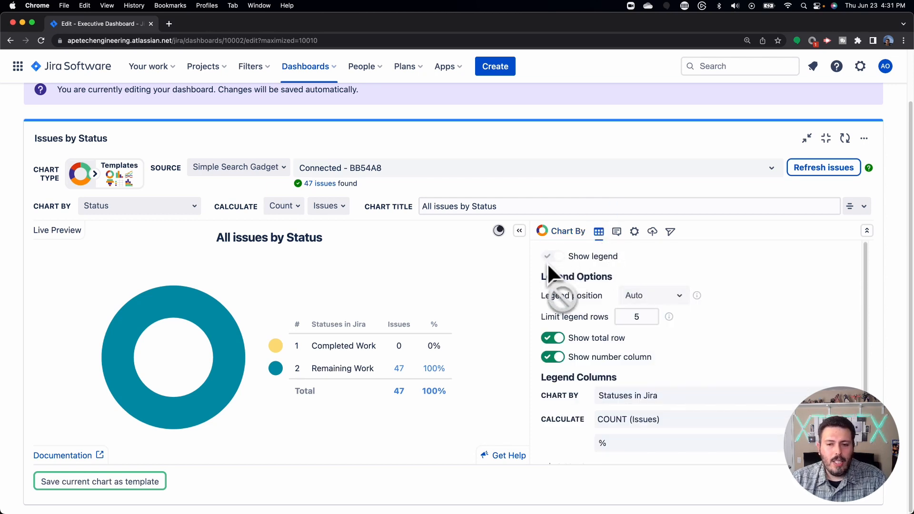
{"action": "scroll", "scroll_direction": "down", "scroll_amount": 3}
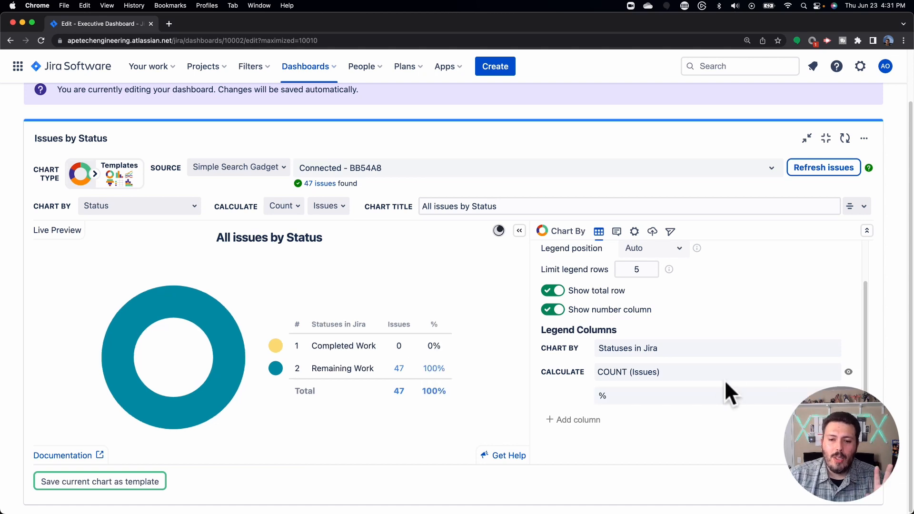
{"action": "mouse_move", "coordinate": [400, 367]}
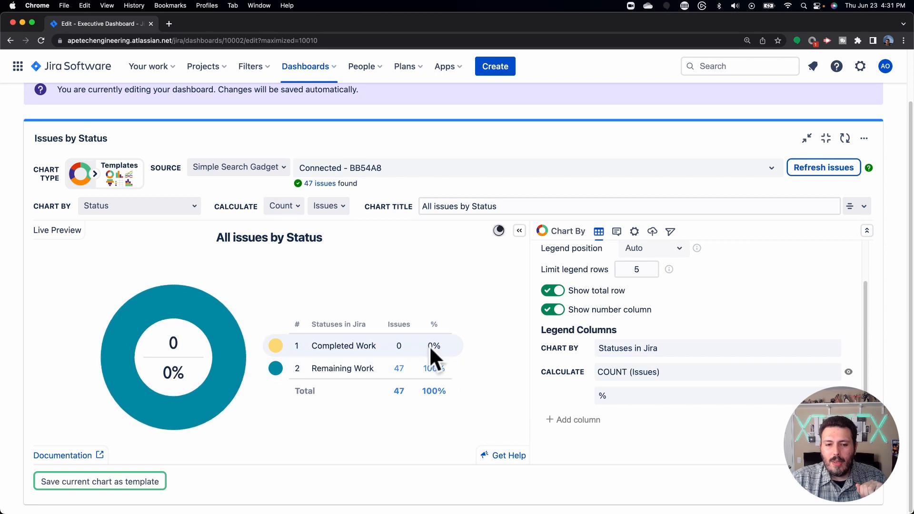
{"action": "mouse_move", "coordinate": [437, 365]}
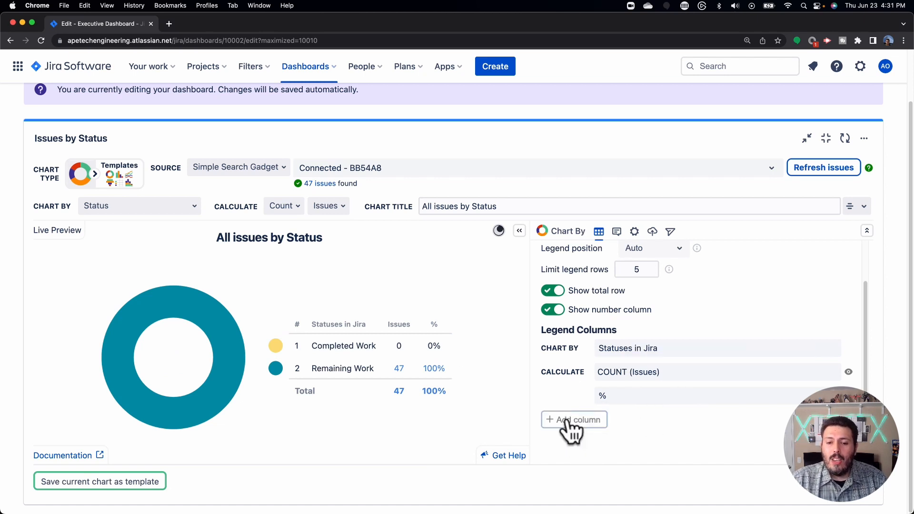
Add a SUM of Story Points legend column and hide its percentage column.
{"action": "left_click", "coordinate": [573, 419]}
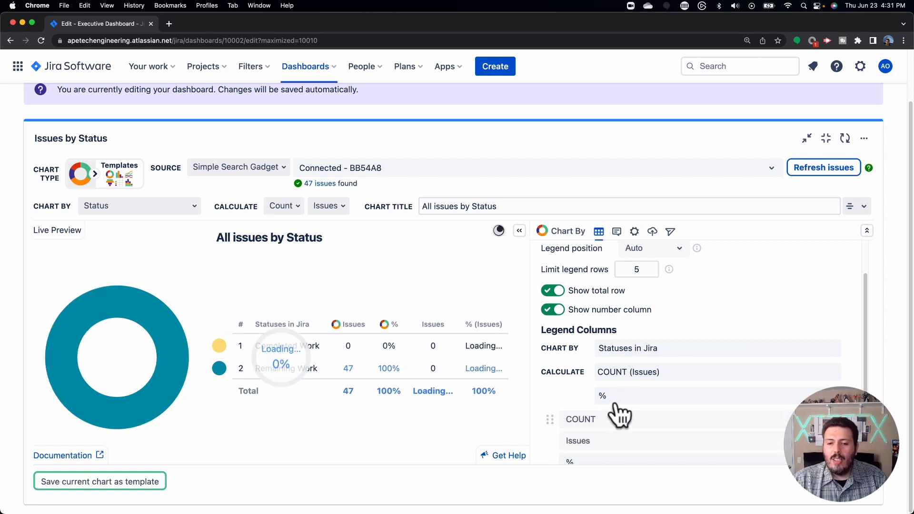
{"action": "left_click", "coordinate": [579, 418]}
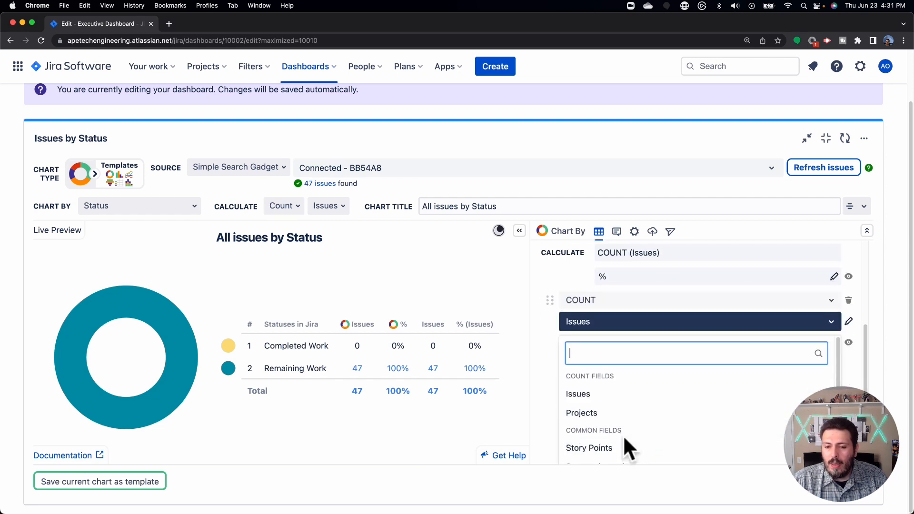
{"action": "left_click", "coordinate": [589, 447]}
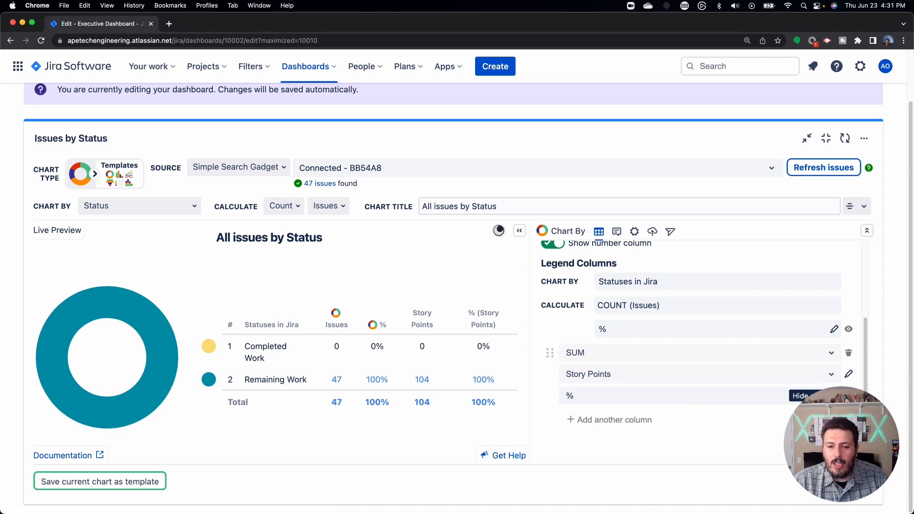
{"action": "left_click", "coordinate": [848, 329]}
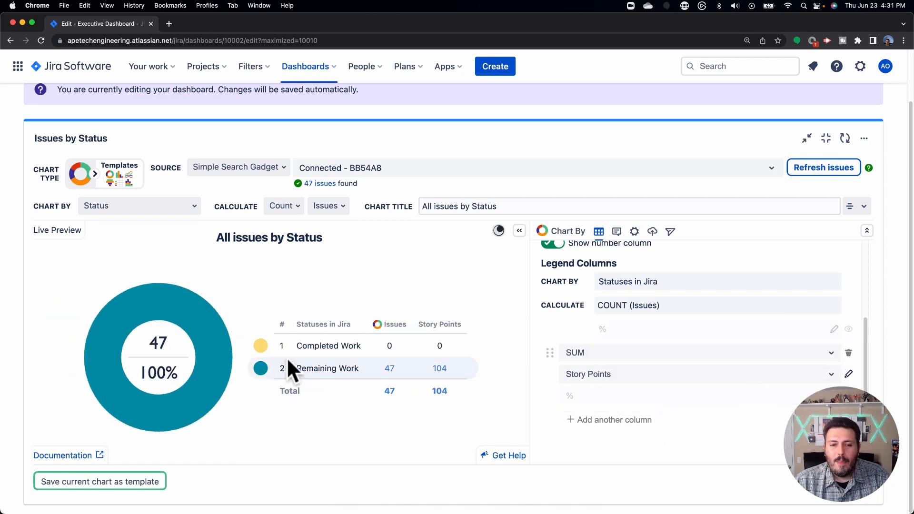
{"action": "mouse_move", "coordinate": [673, 378]}
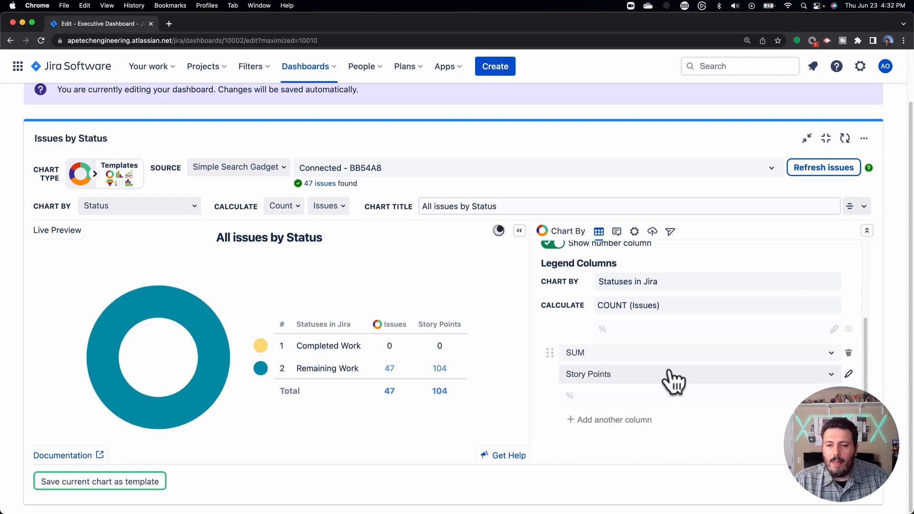
{"action": "scroll", "scroll_direction": "up", "scroll_amount": 3}
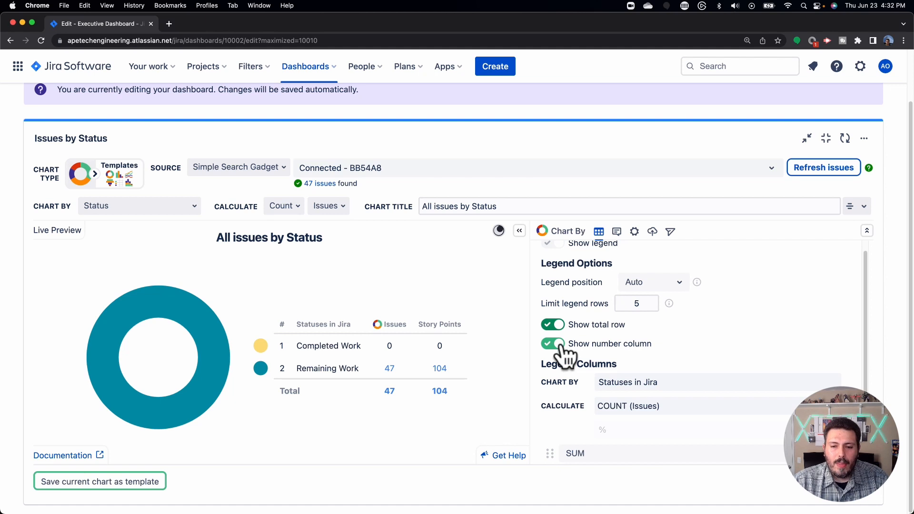
Toggle the Total row and number column off and back on.
{"action": "left_click", "coordinate": [552, 344]}
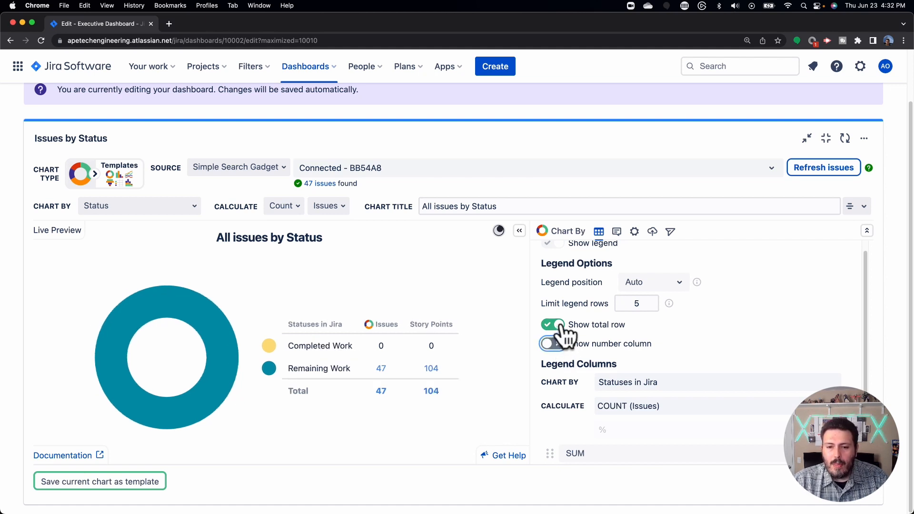
{"action": "left_click", "coordinate": [552, 325]}
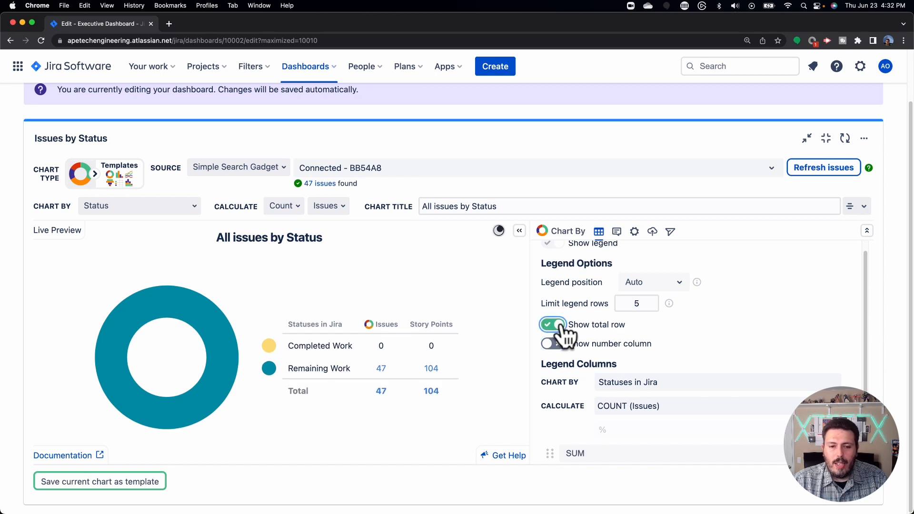
{"action": "left_click", "coordinate": [551, 325]}
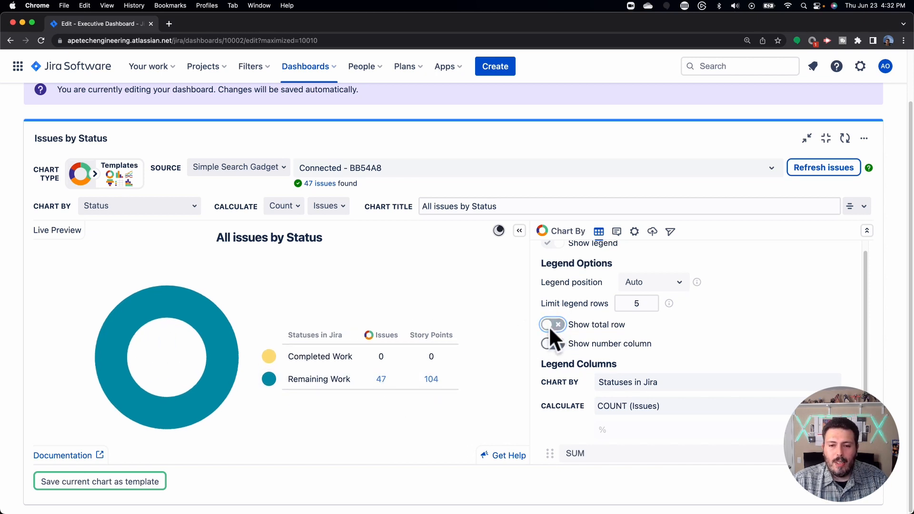
{"action": "left_click", "coordinate": [551, 325]}
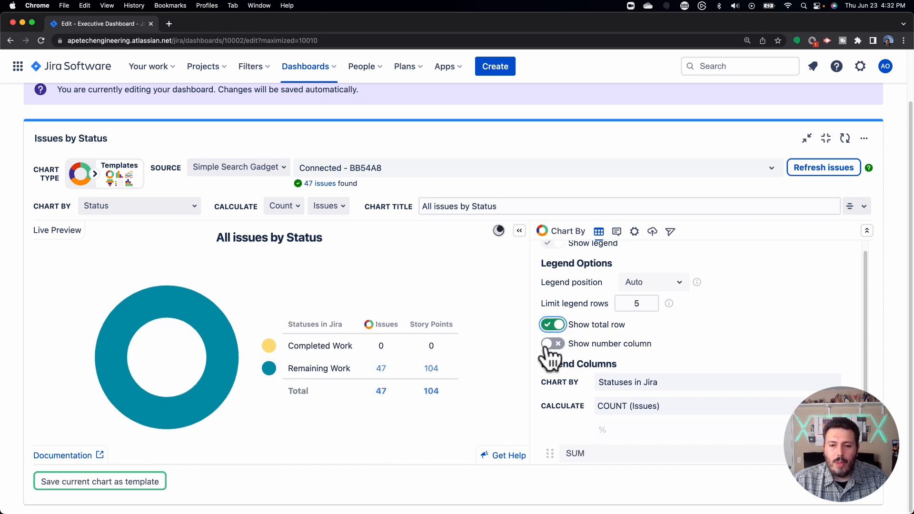
{"action": "left_click", "coordinate": [551, 344]}
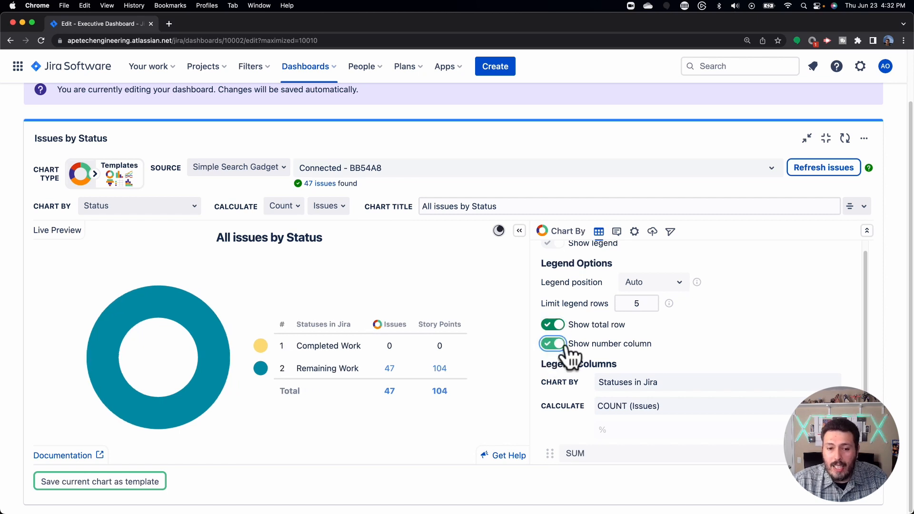
{"action": "mouse_move", "coordinate": [565, 349]}
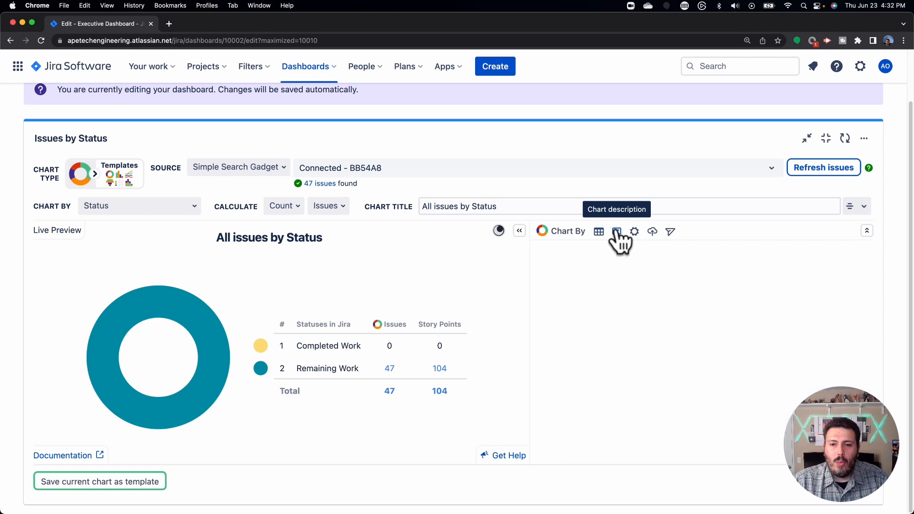
Give the chart the description 'Summary of all work from technical team'.
{"action": "left_click", "coordinate": [616, 231]}
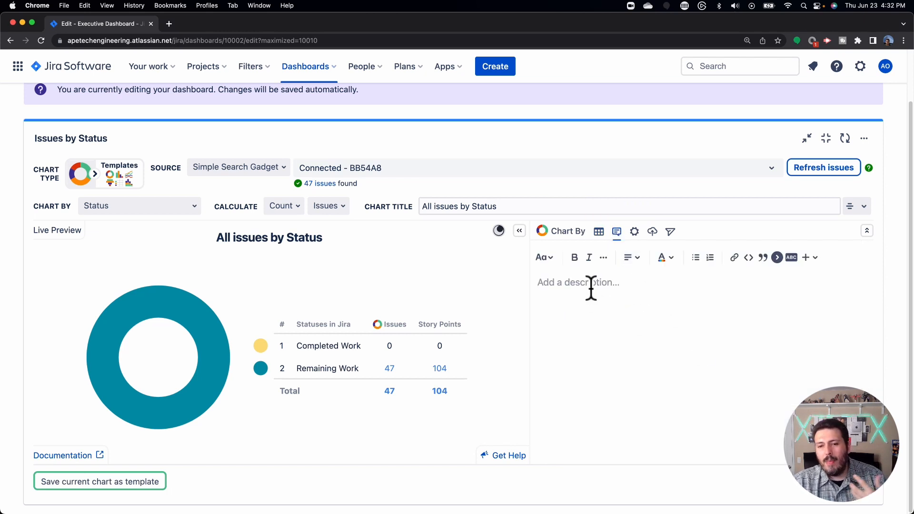
{"action": "type", "text": "Su"}
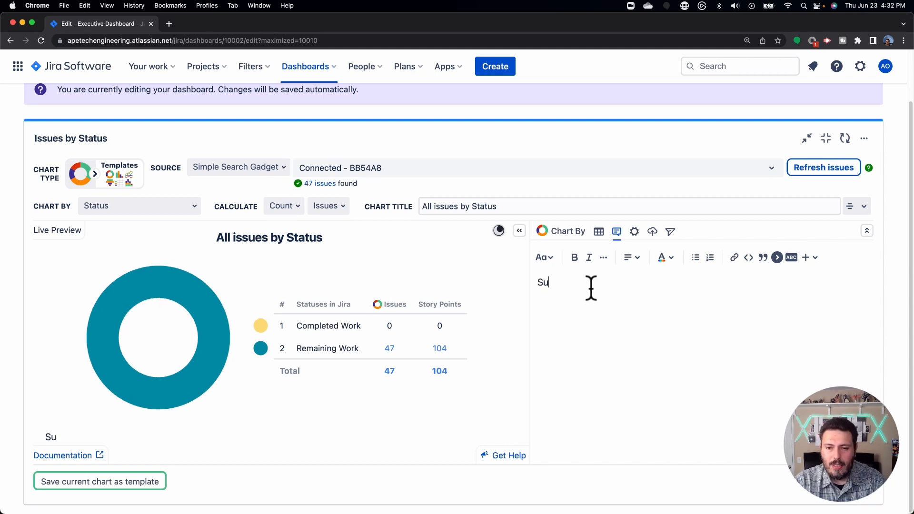
{"action": "type", "text": "mmary of all"}
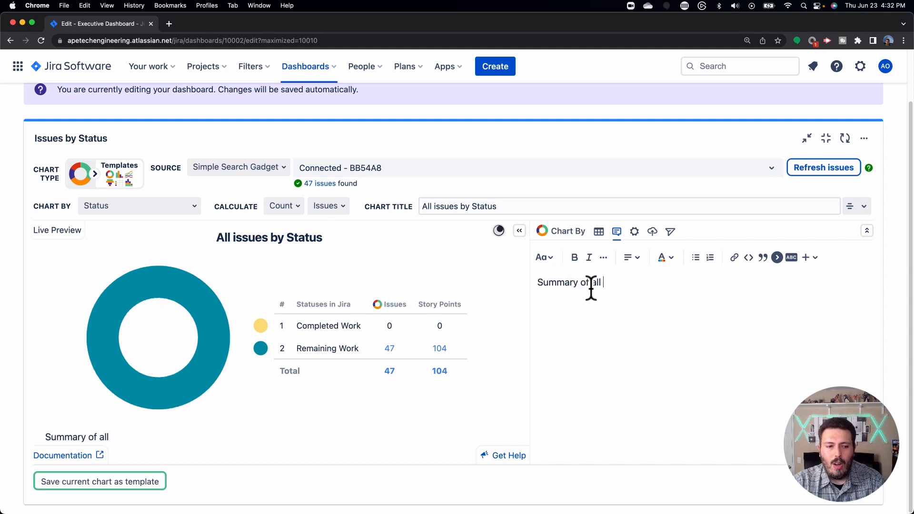
{"action": "type", "text": "work from tech"}
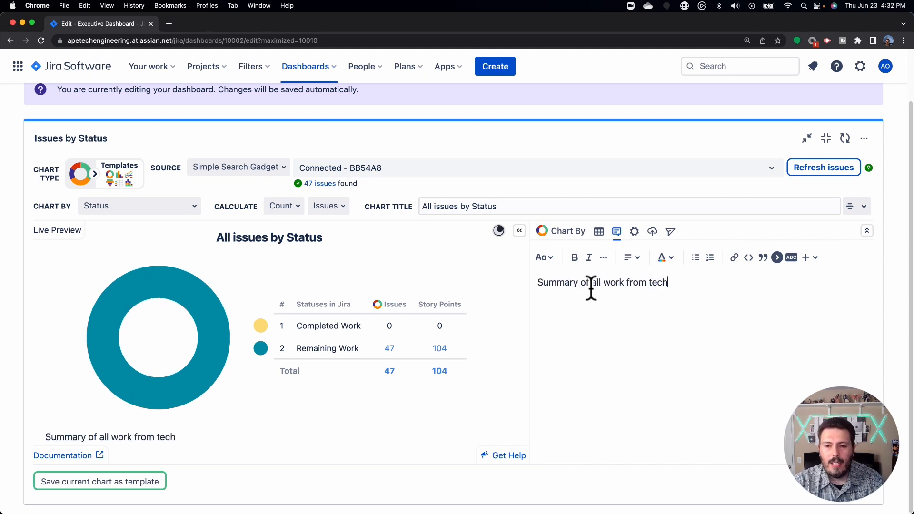
{"action": "type", "text": "nical team"}
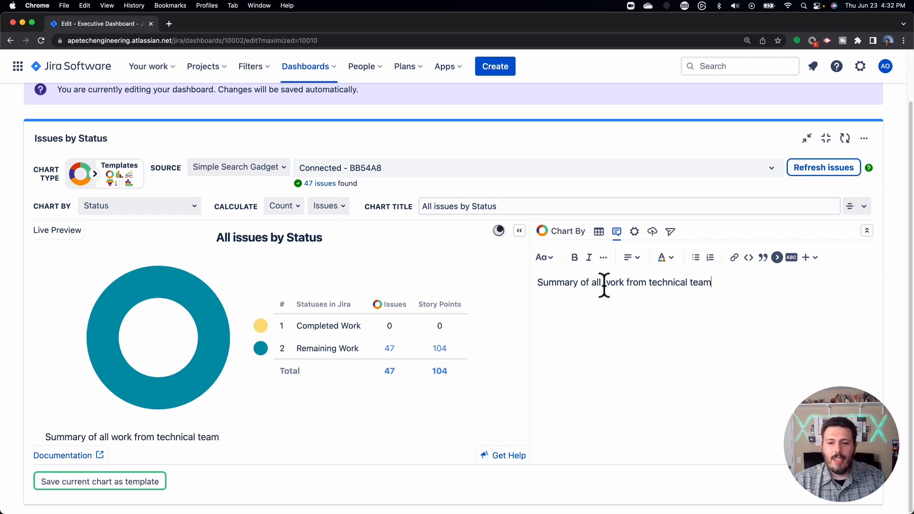
{"action": "mouse_move", "coordinate": [170, 446]}
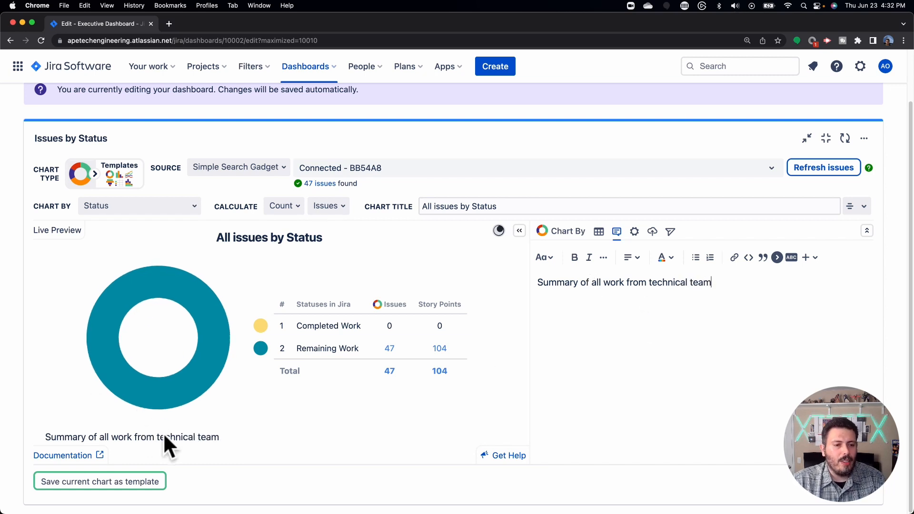
{"action": "mouse_move", "coordinate": [170, 442]}
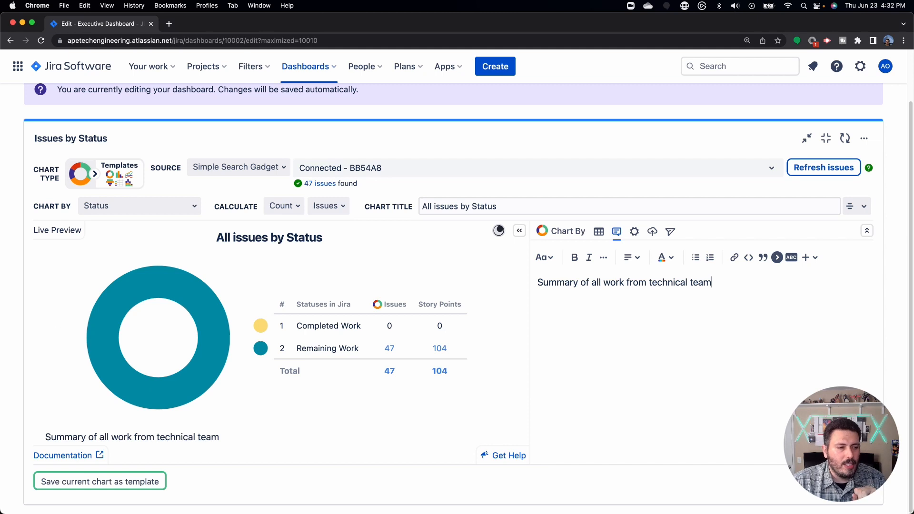
{"action": "mouse_move", "coordinate": [635, 231]}
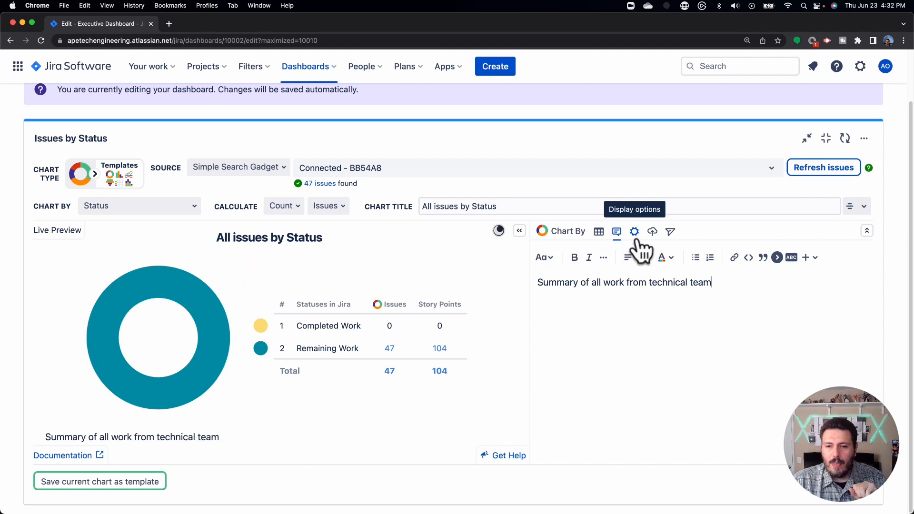
In Display settings, set hover display to Count, then to % only.
{"action": "left_click", "coordinate": [634, 231]}
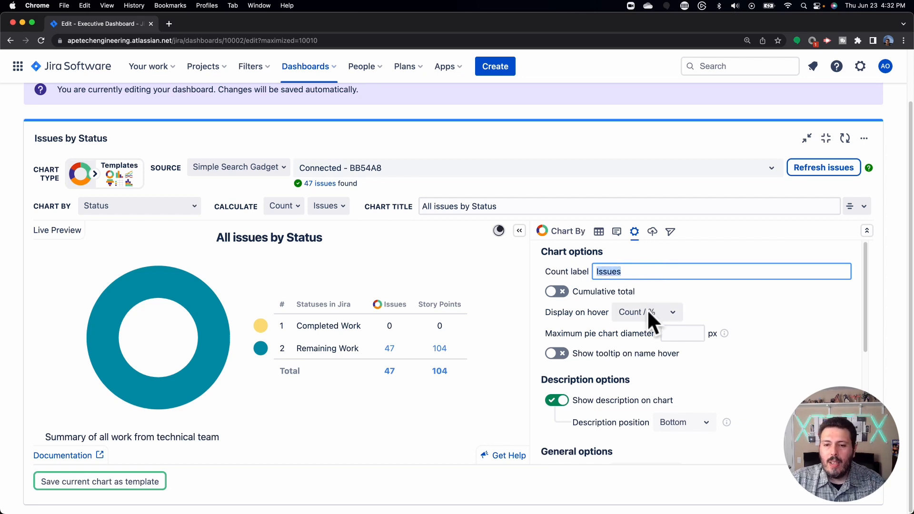
{"action": "left_click", "coordinate": [645, 312]}
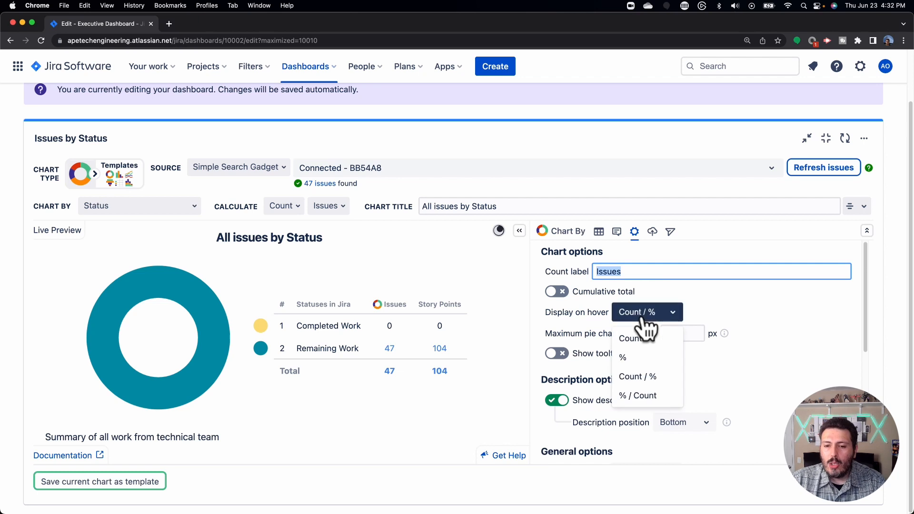
{"action": "mouse_move", "coordinate": [644, 368]}
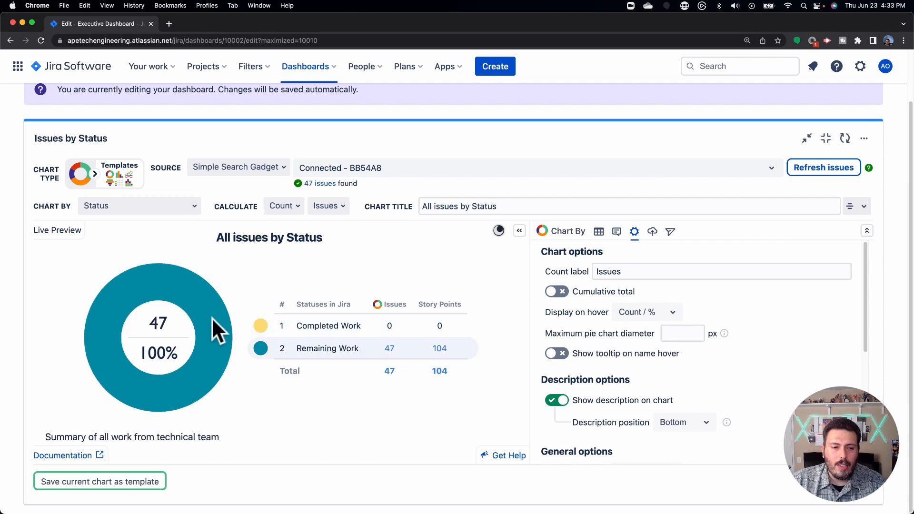
{"action": "mouse_move", "coordinate": [195, 346]}
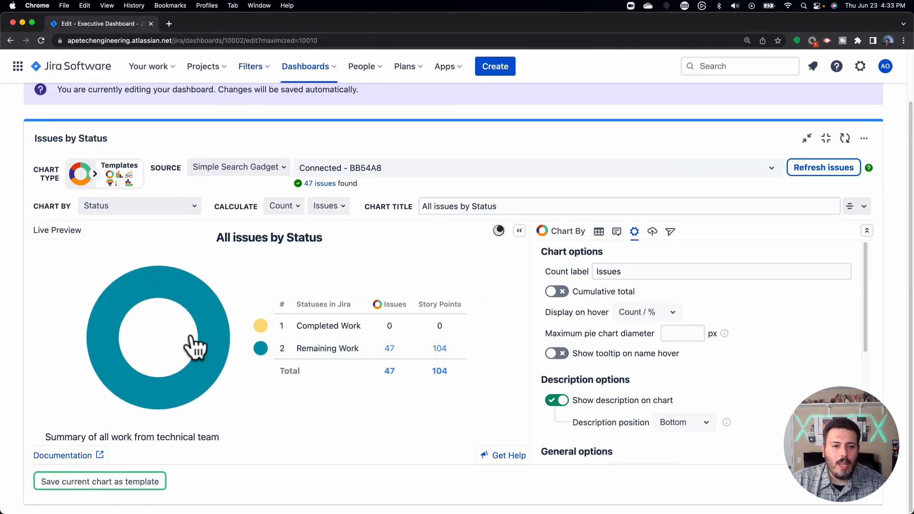
{"action": "mouse_move", "coordinate": [200, 308]}
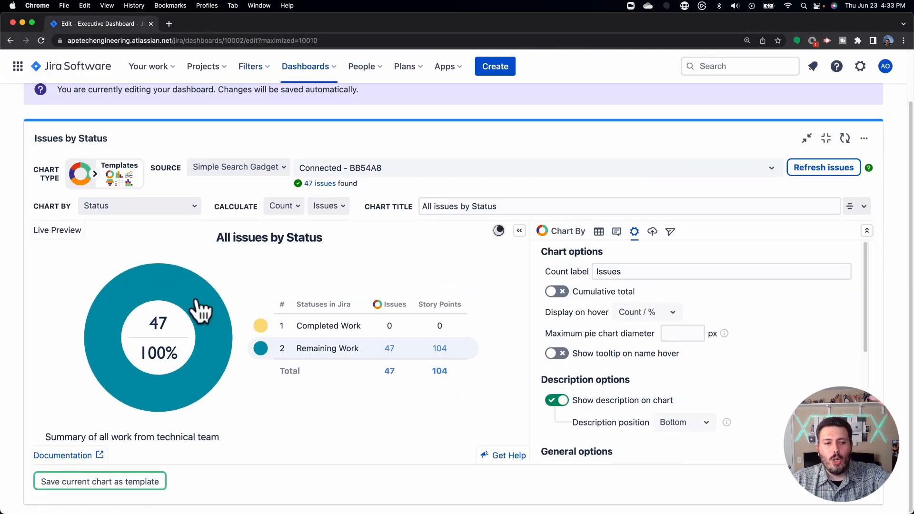
{"action": "left_click", "coordinate": [646, 312]}
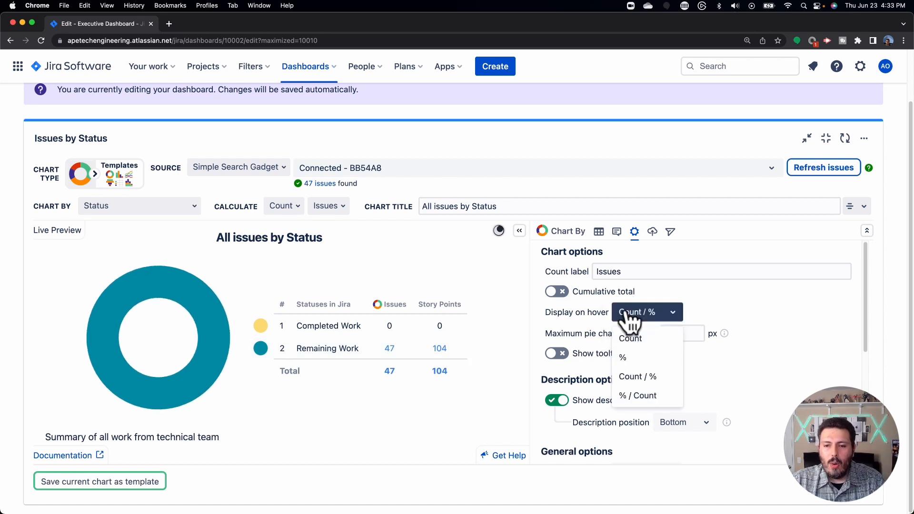
{"action": "left_click", "coordinate": [630, 338]}
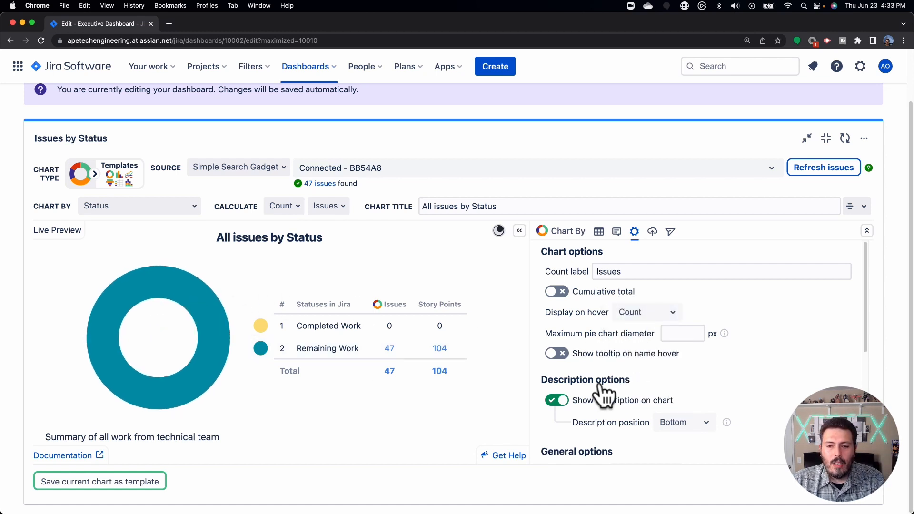
{"action": "left_click", "coordinate": [646, 312]}
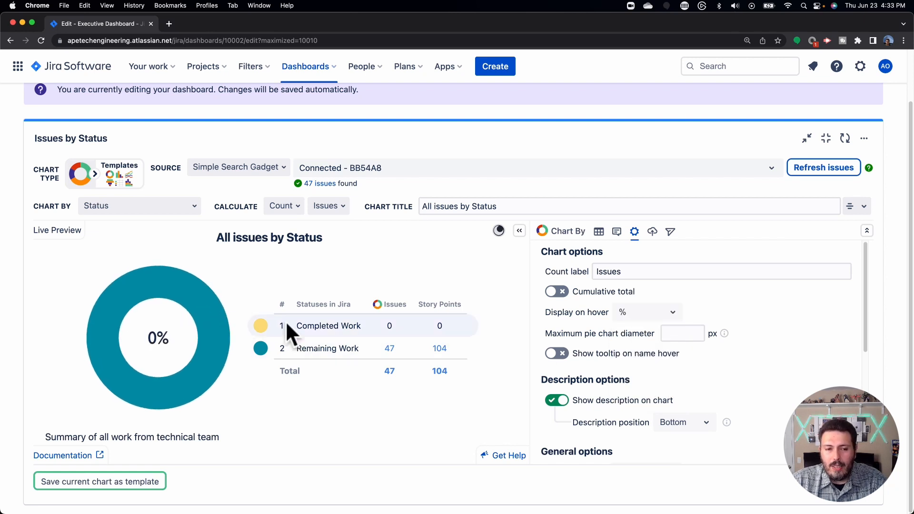
{"action": "left_click", "coordinate": [645, 312]}
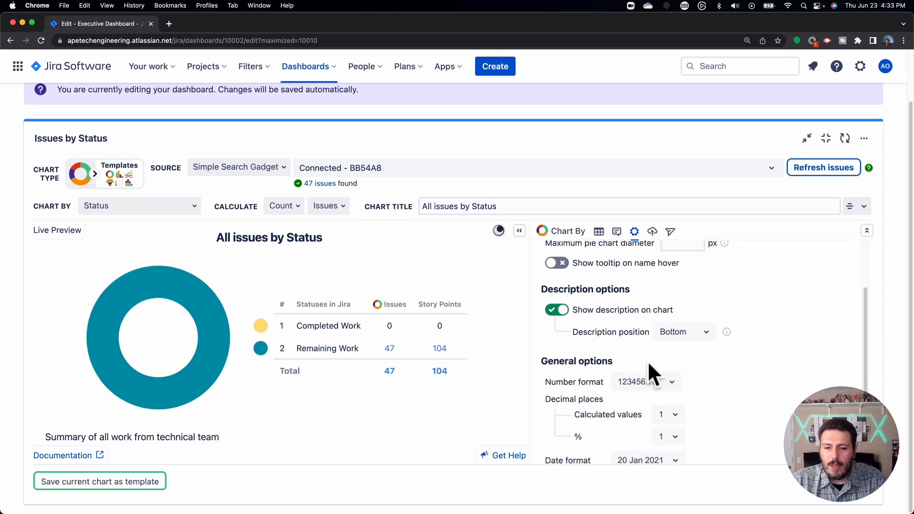
Set % decimal places to 2, reviewing the Number format choices but keeping 123456.78.
{"action": "scroll", "scroll_direction": "down", "scroll_amount": 3}
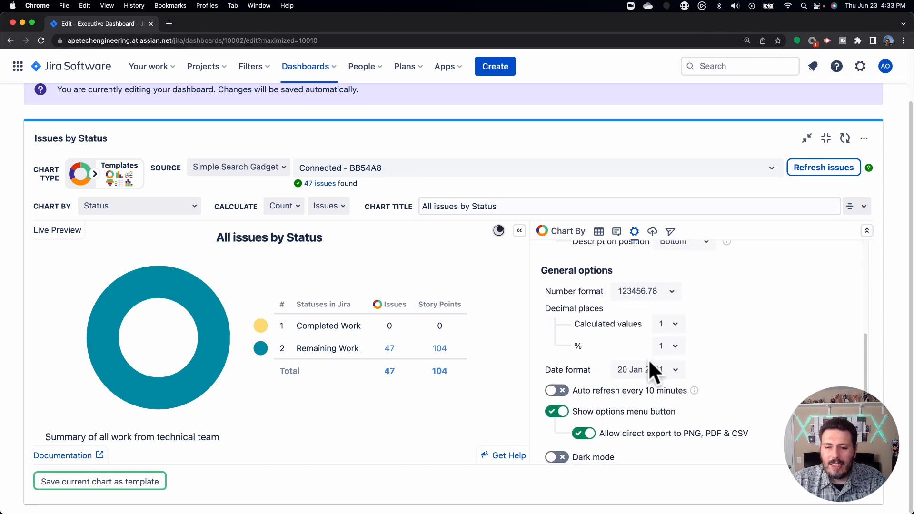
{"action": "mouse_move", "coordinate": [633, 332]}
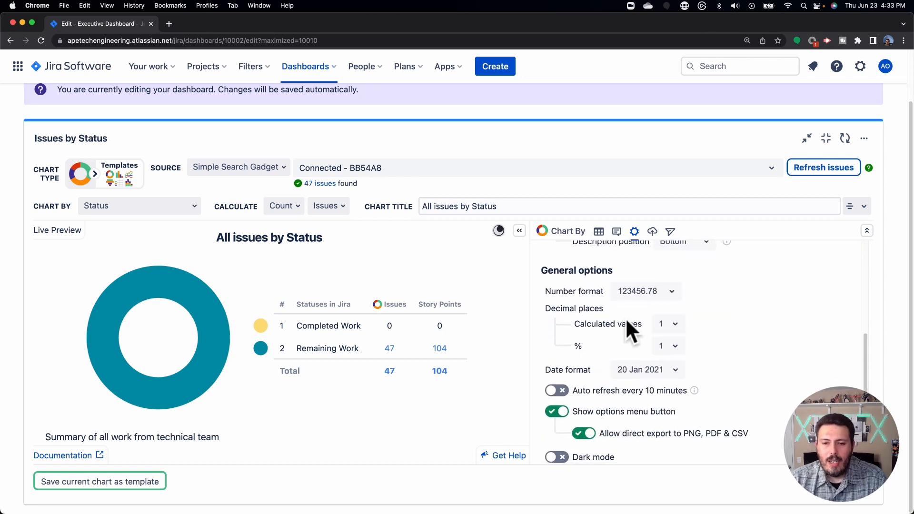
{"action": "left_click", "coordinate": [668, 346]}
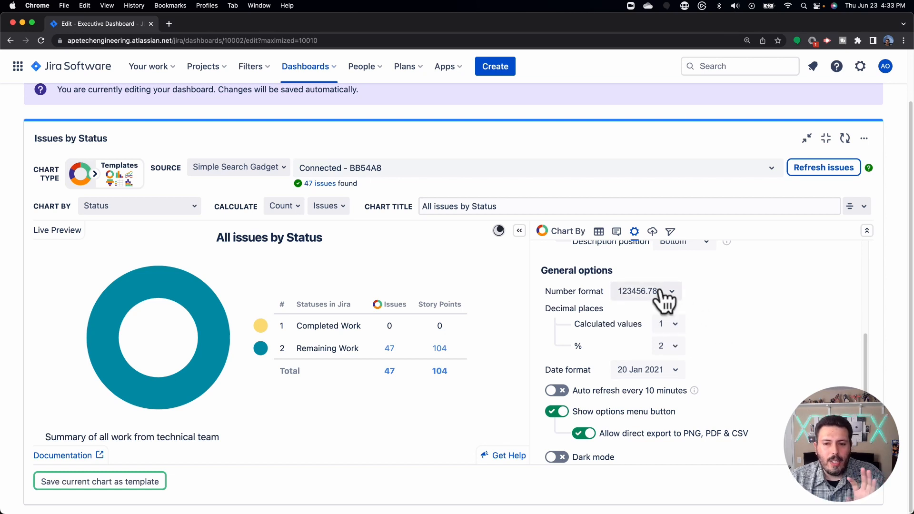
{"action": "left_click", "coordinate": [645, 291]}
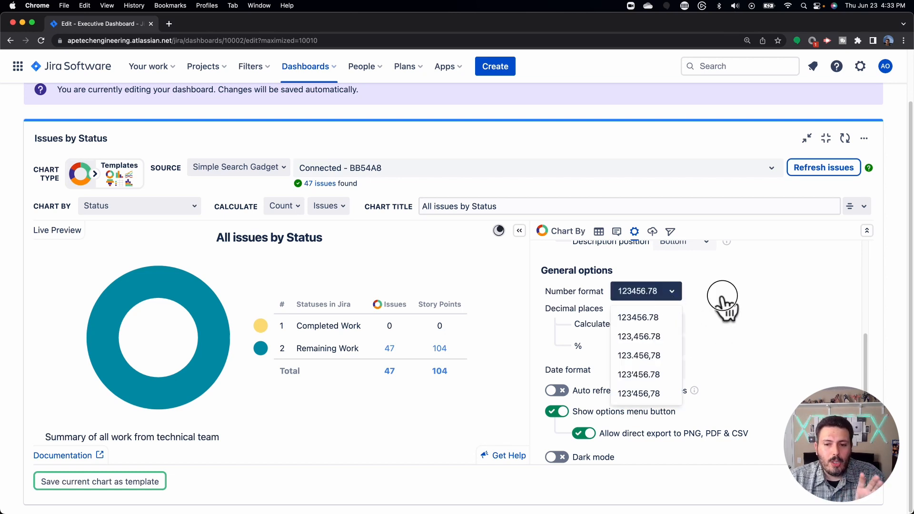
{"action": "left_click", "coordinate": [638, 317]}
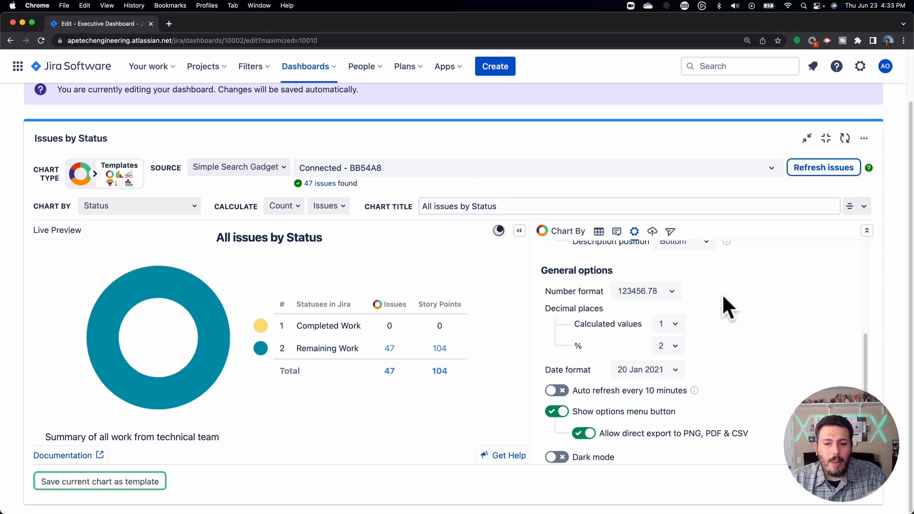
{"action": "mouse_move", "coordinate": [668, 300]}
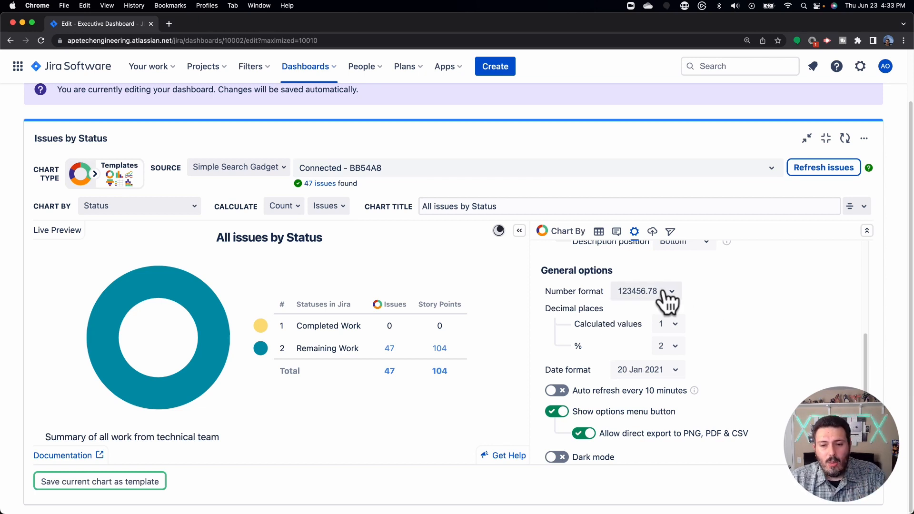
{"action": "scroll", "scroll_direction": "up", "scroll_amount": 3}
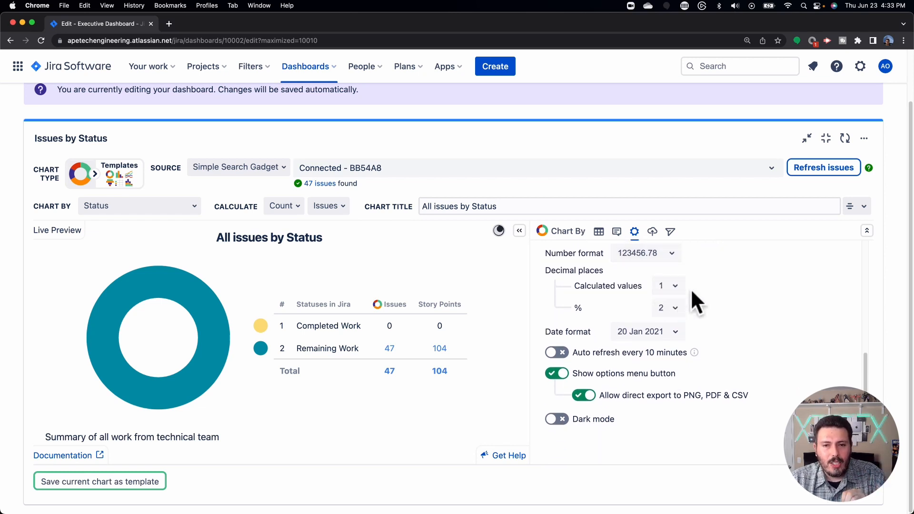
{"action": "mouse_move", "coordinate": [513, 381]}
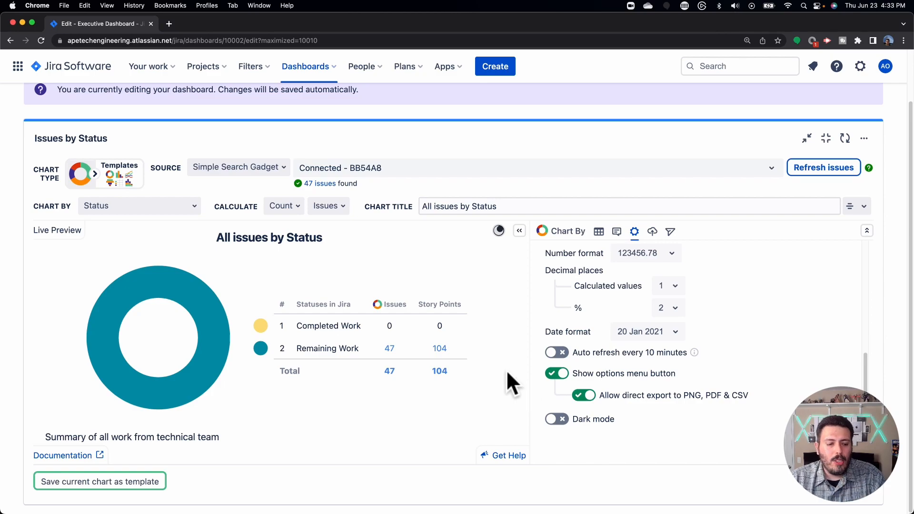